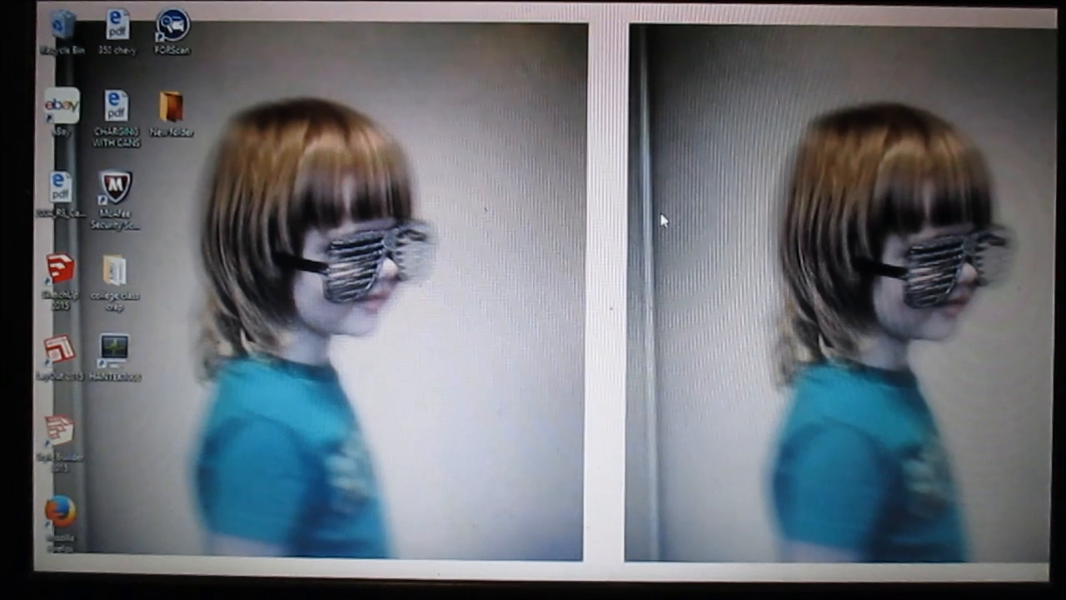
{"action": "mouse_move", "coordinate": [600, 293]}
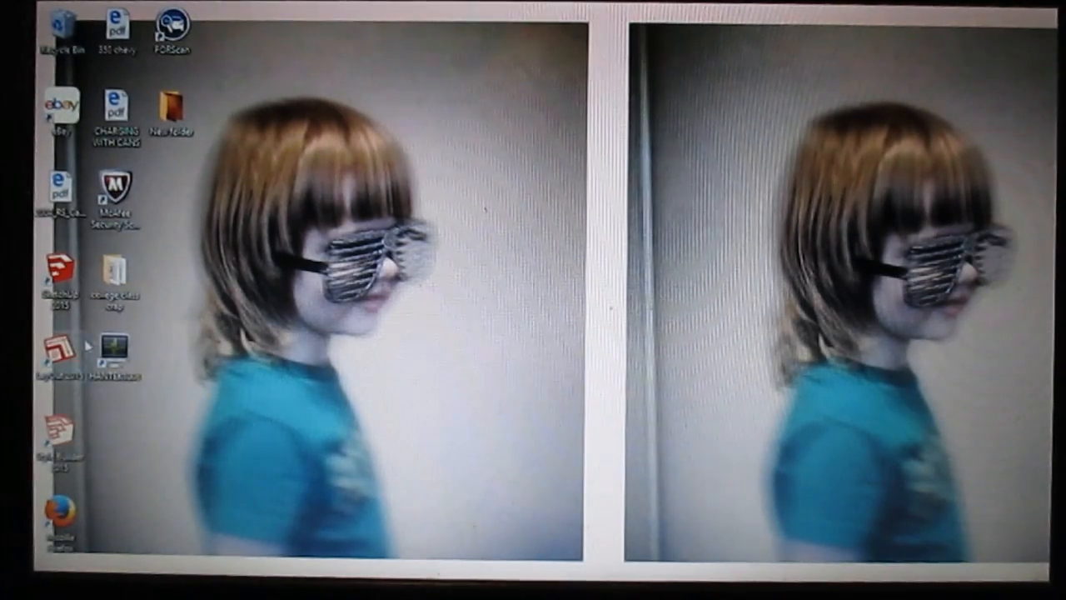
{"action": "mouse_move", "coordinate": [115, 348]}
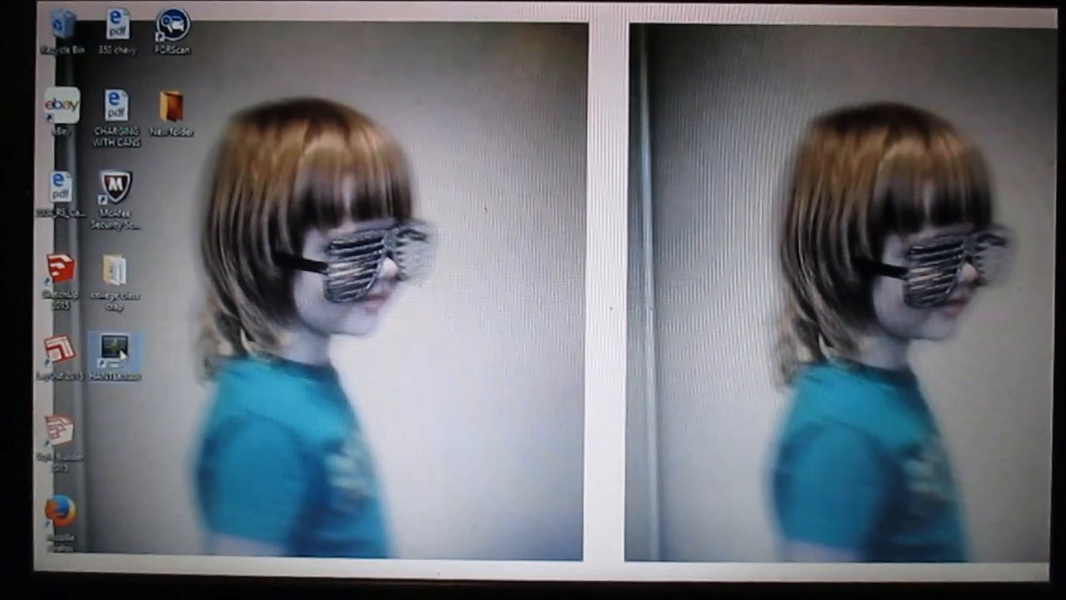
Launch HANTEK1008 from its desktop shortcut and confirm running in demo mode
{"action": "double_click", "coordinate": [117, 350]}
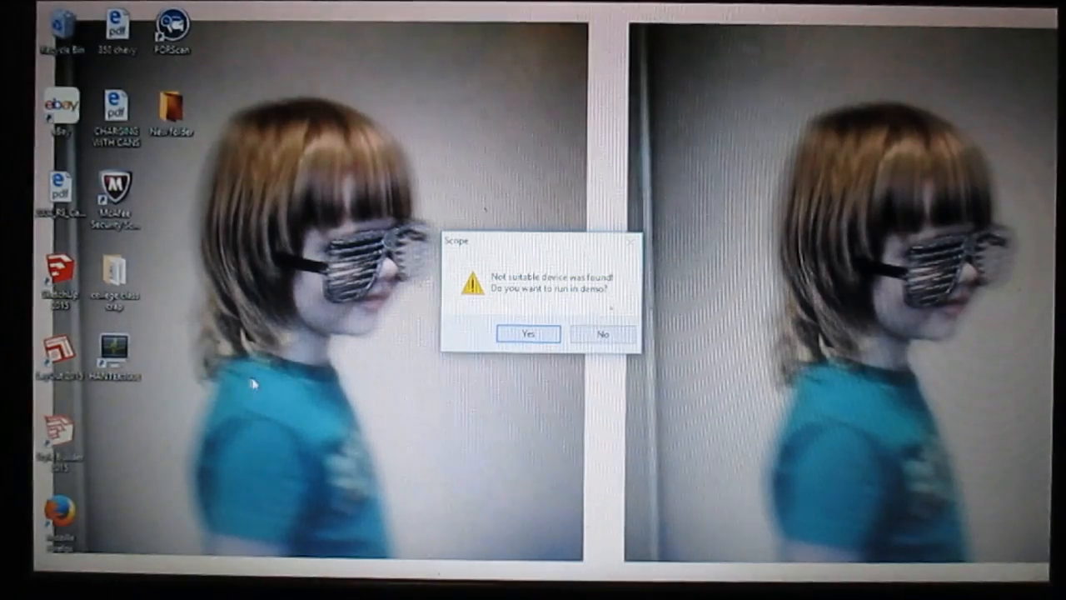
{"action": "left_click", "coordinate": [525, 333]}
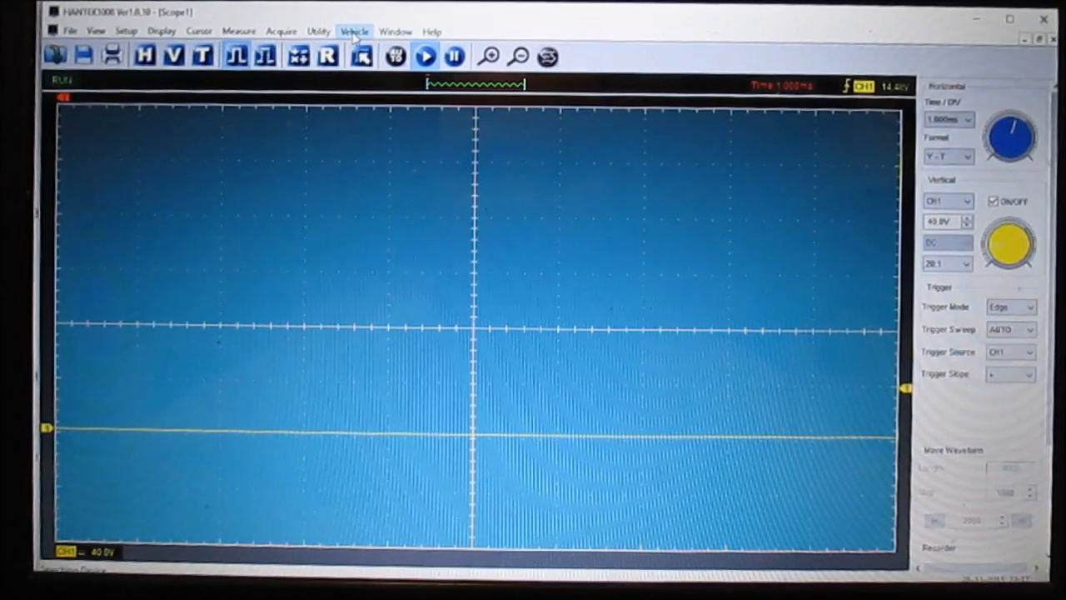
Choose Vehicle Diagnosis from the Vehicle menu
{"action": "left_click", "coordinate": [354, 31]}
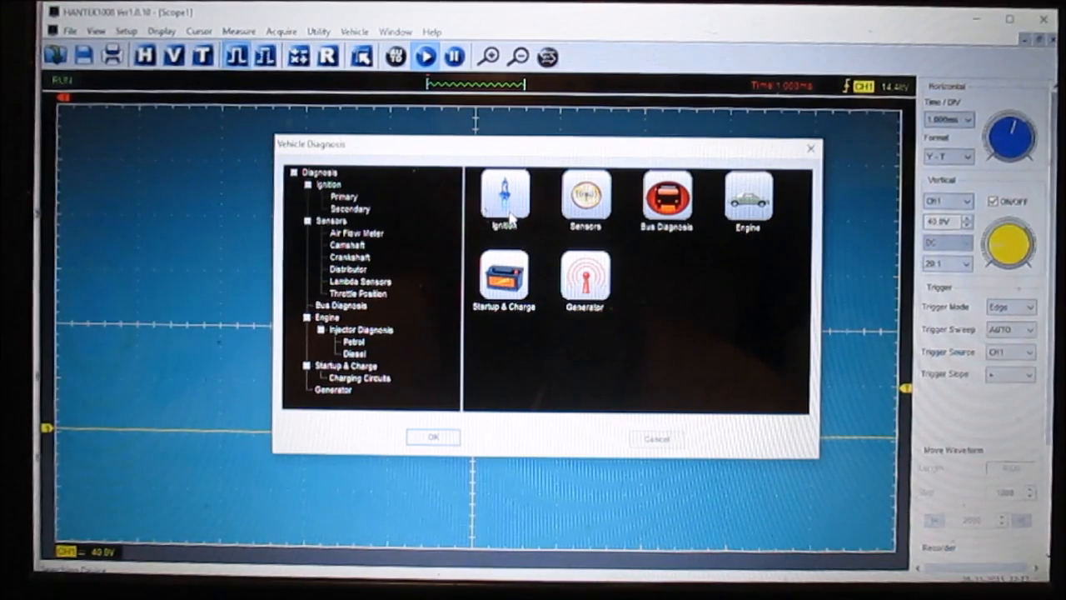
{"action": "mouse_move", "coordinate": [515, 229]}
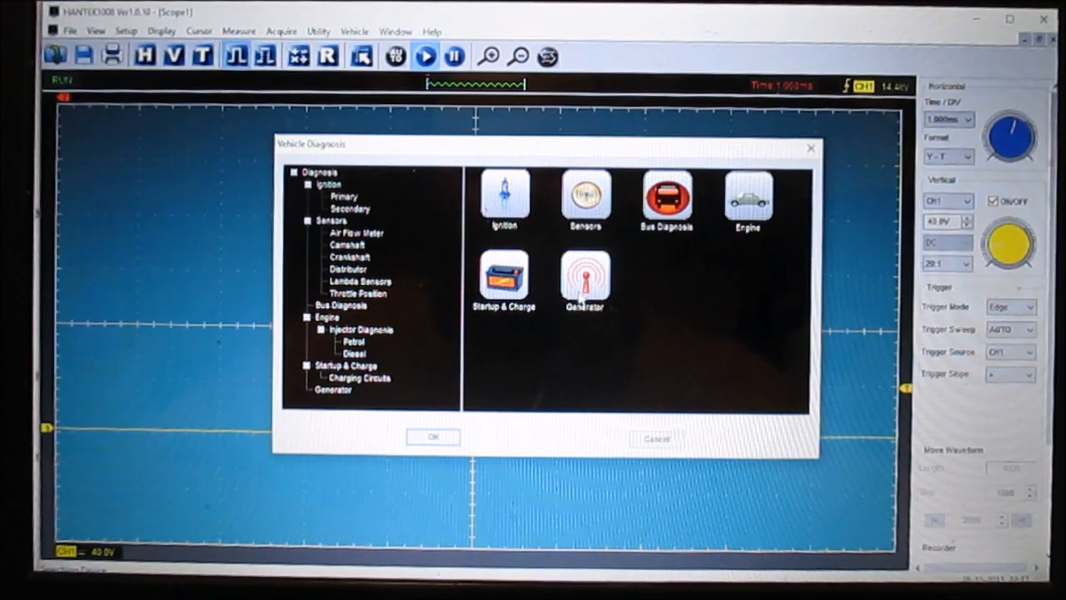
{"action": "mouse_move", "coordinate": [546, 252]}
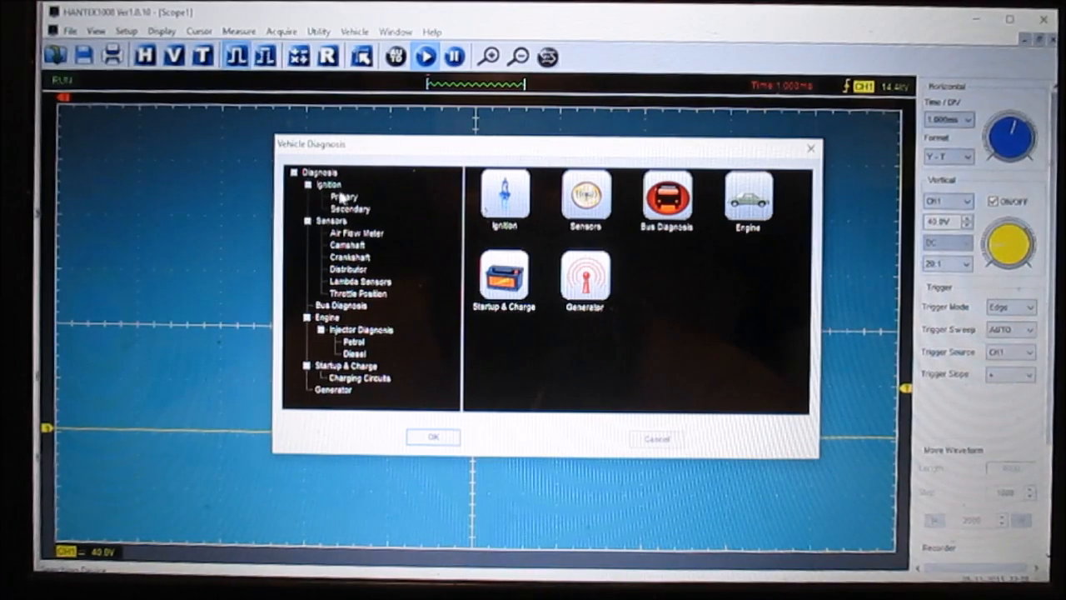
Select Ignition > Primary in the Vehicle Diagnosis tree
{"action": "left_click", "coordinate": [503, 198]}
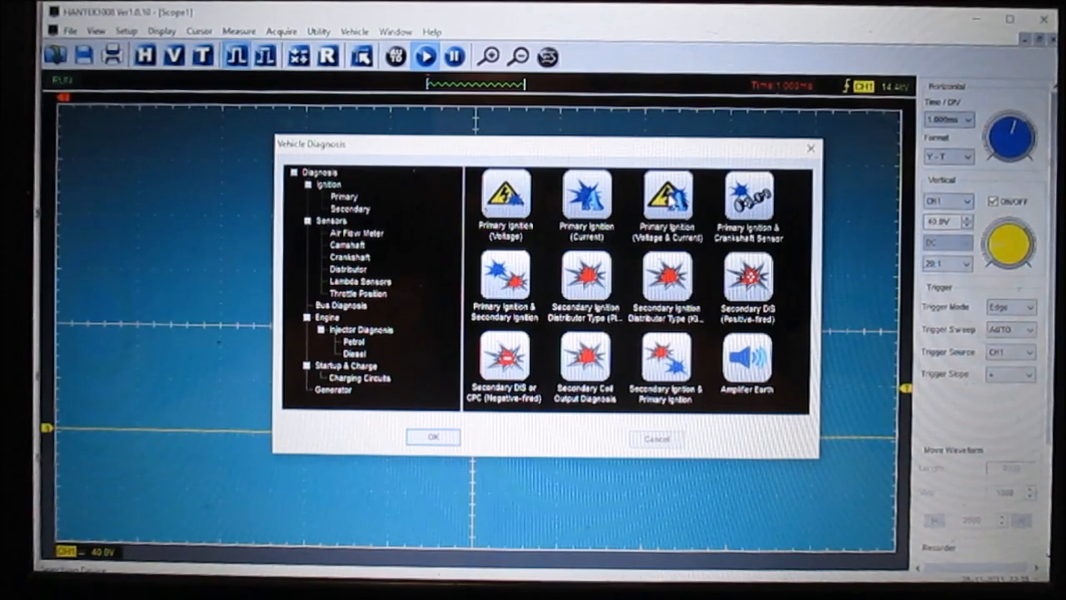
{"action": "mouse_move", "coordinate": [537, 246]}
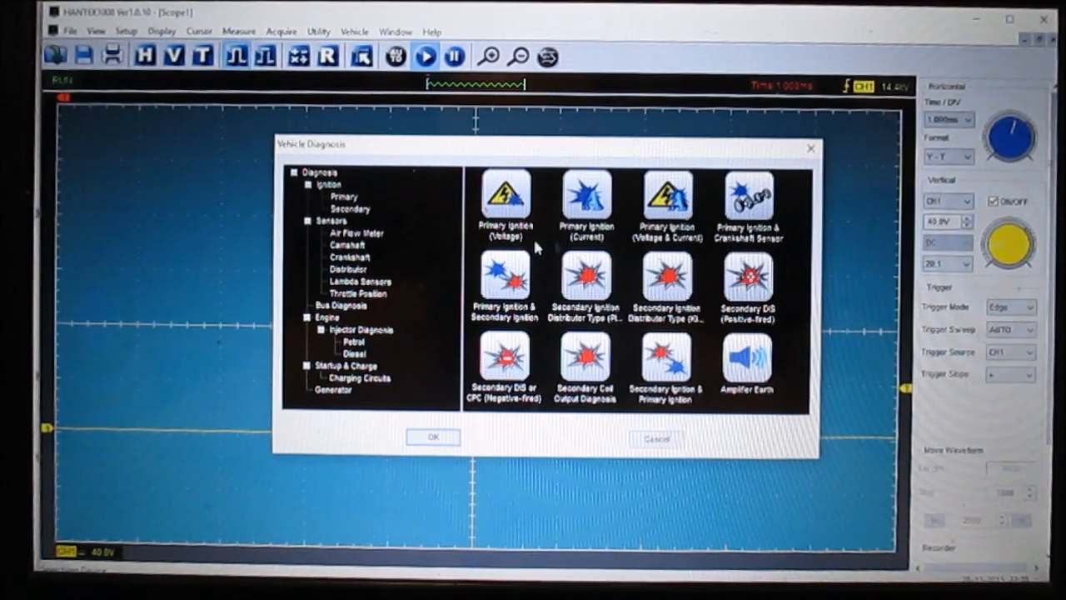
{"action": "mouse_move", "coordinate": [547, 267]}
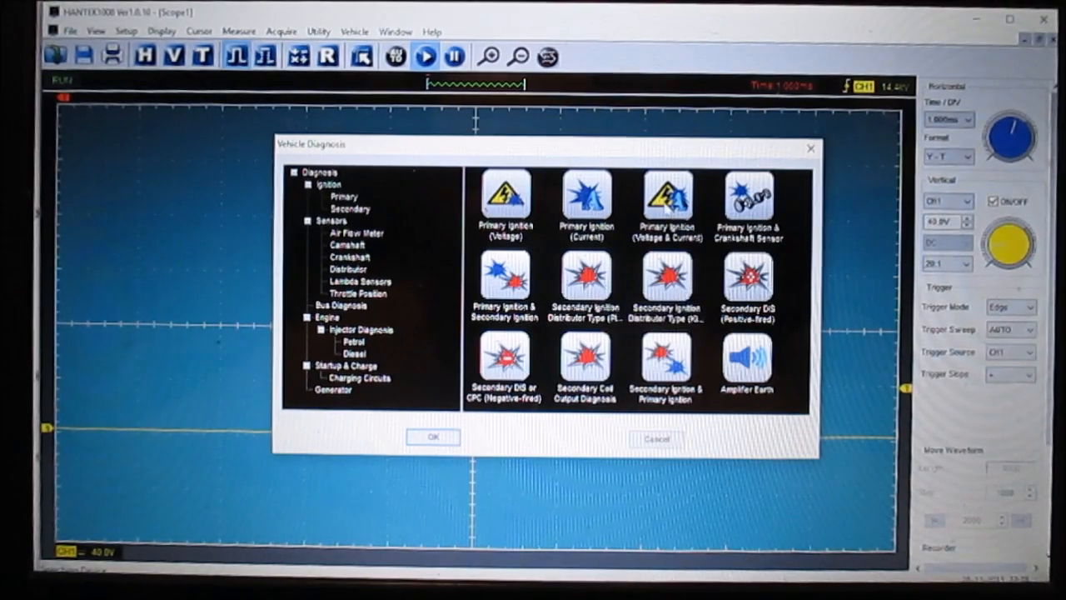
Load the Primary Ignition (Voltage & Current) preset and check the Vertical panel probe ratio
{"action": "left_click", "coordinate": [432, 436]}
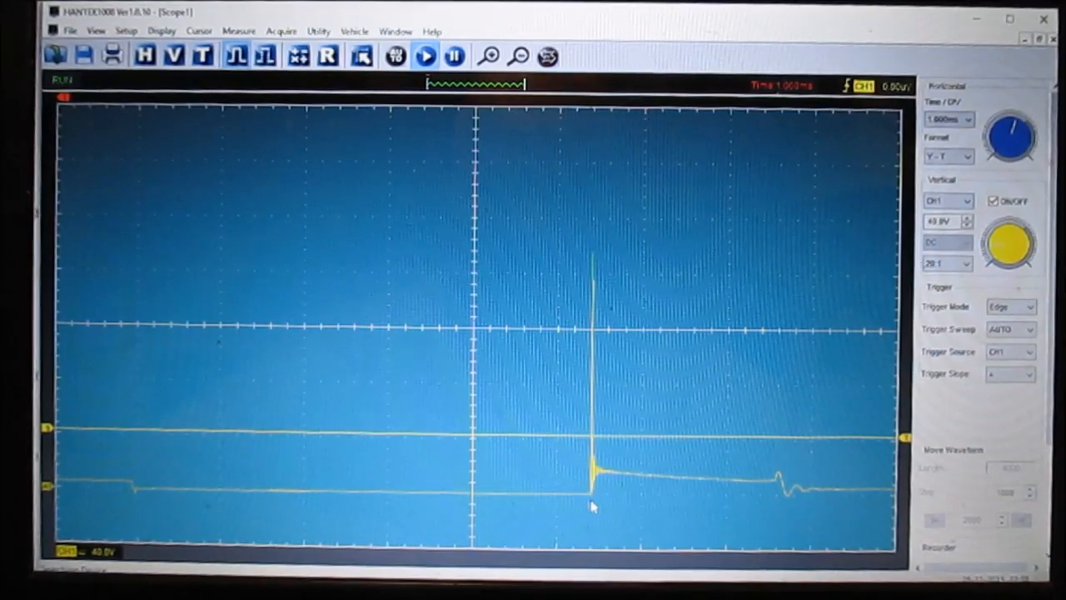
{"action": "mouse_move", "coordinate": [499, 473]}
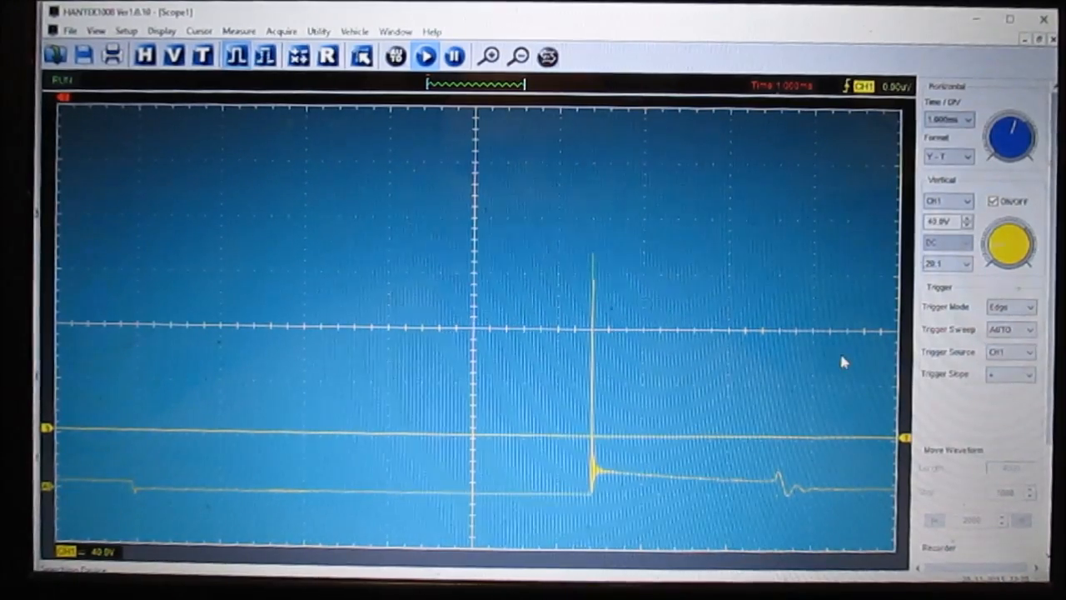
{"action": "mouse_move", "coordinate": [708, 324]}
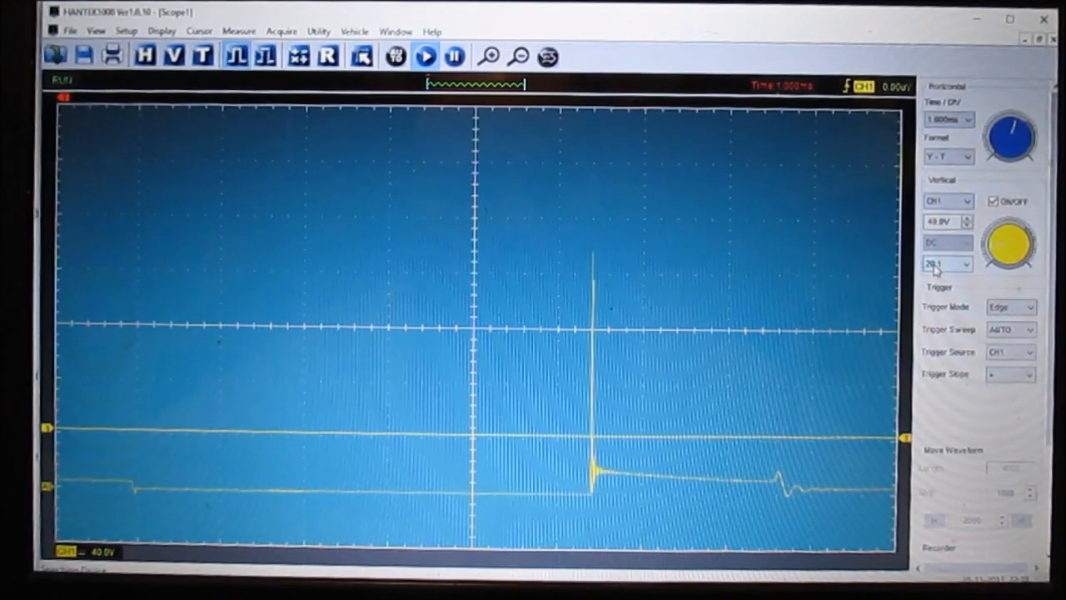
{"action": "left_click", "coordinate": [966, 263]}
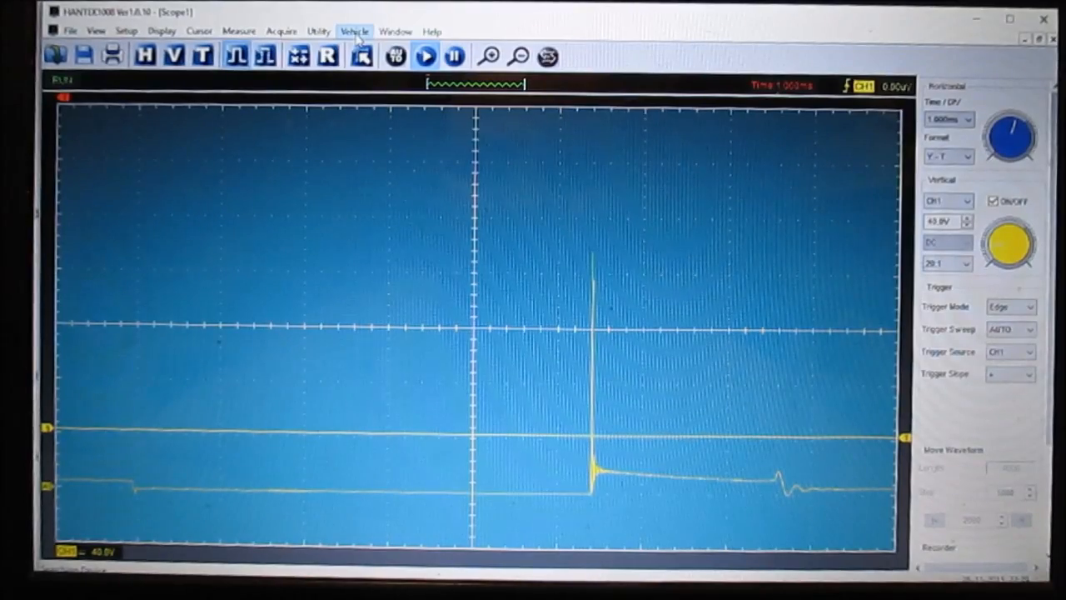
Reopen Vehicle Diagnosis and browse the Sensors presets to ABS Digital Speed Sensor
{"action": "left_click", "coordinate": [354, 32]}
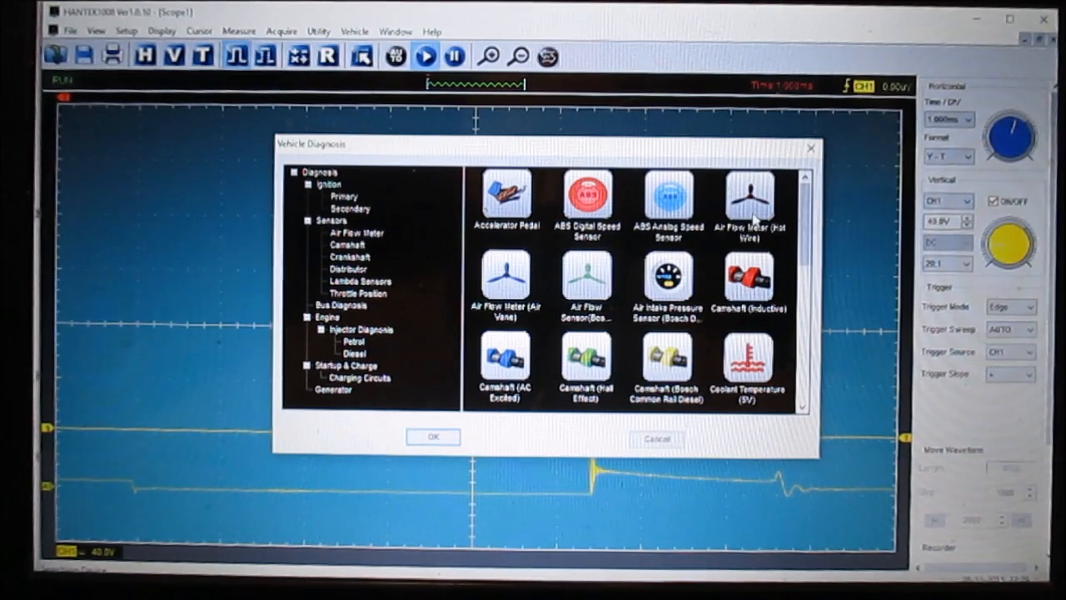
{"action": "mouse_move", "coordinate": [630, 302]}
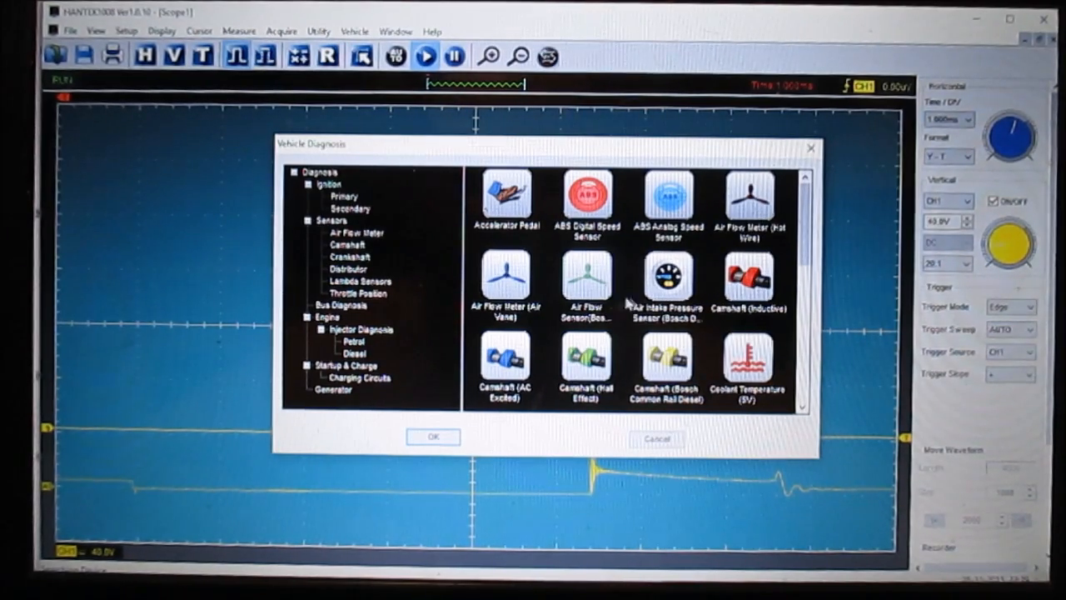
{"action": "mouse_move", "coordinate": [758, 283]}
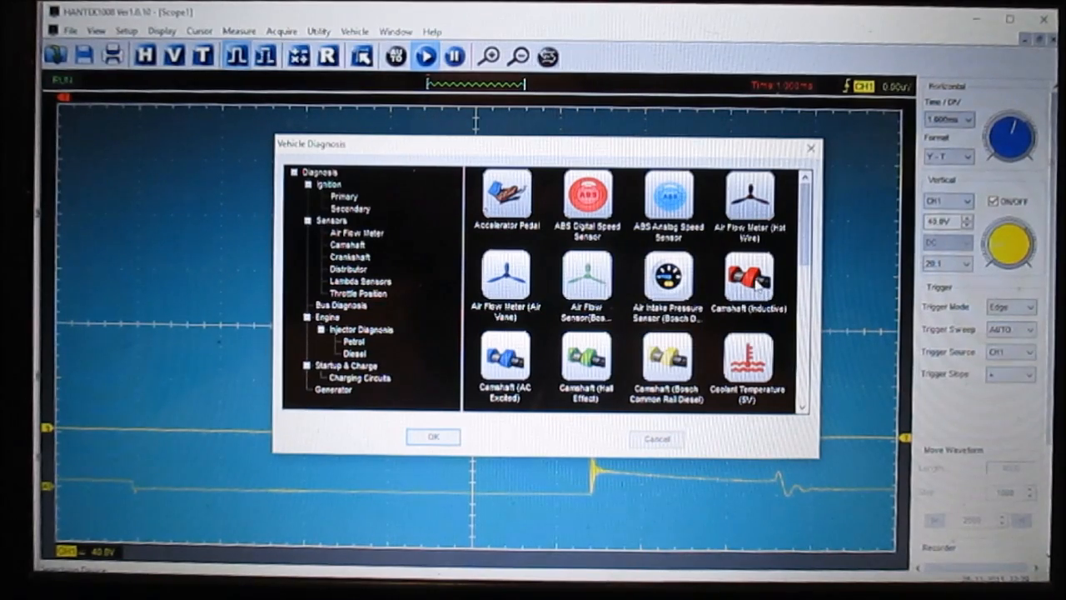
{"action": "mouse_move", "coordinate": [704, 399]}
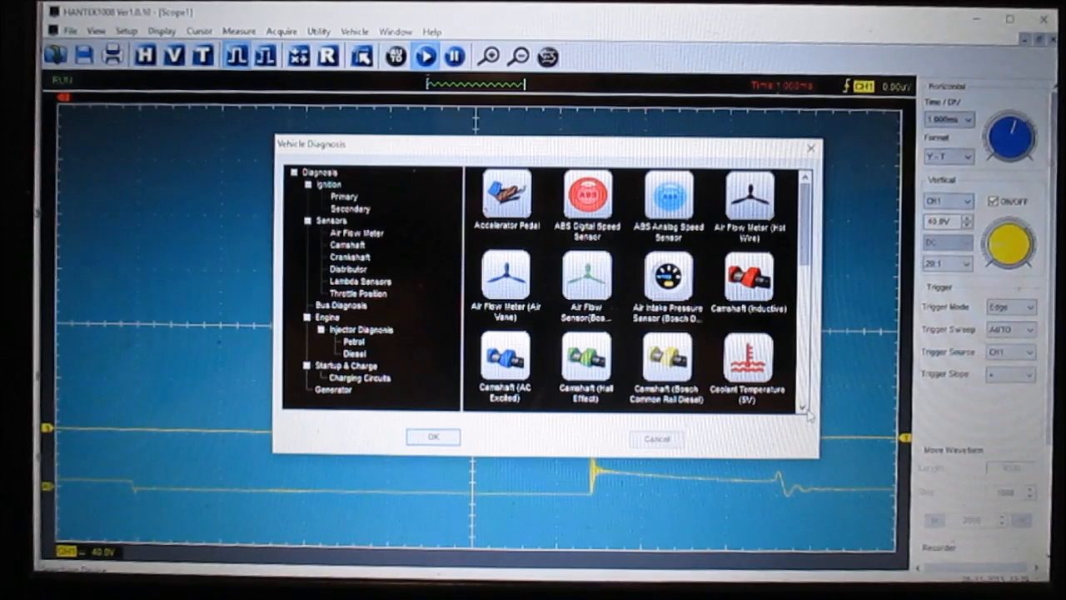
{"action": "scroll", "scroll_direction": "down", "scroll_amount": 3}
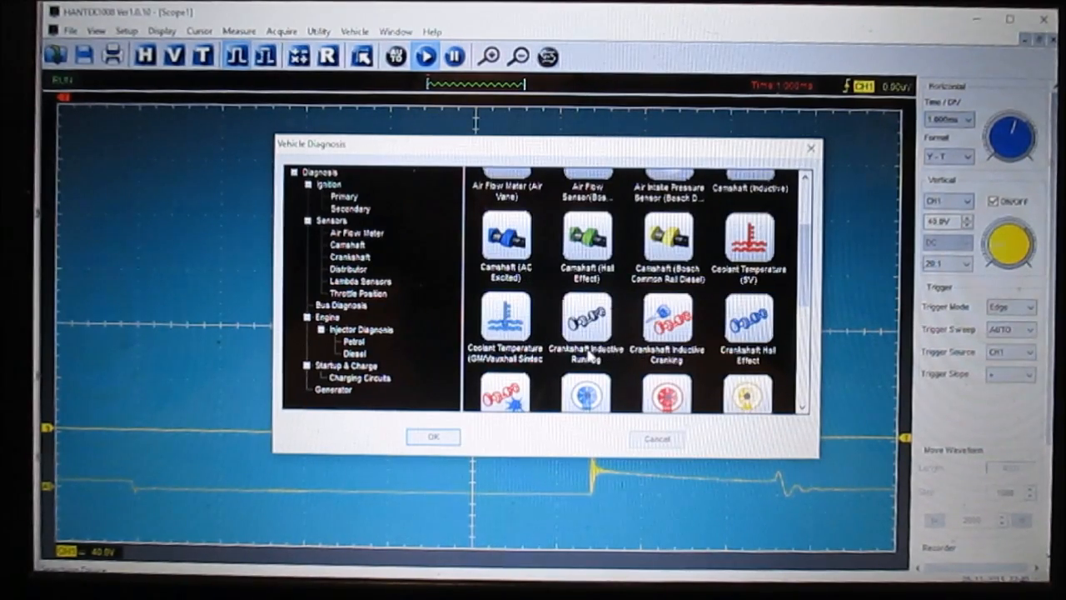
{"action": "mouse_move", "coordinate": [700, 371]}
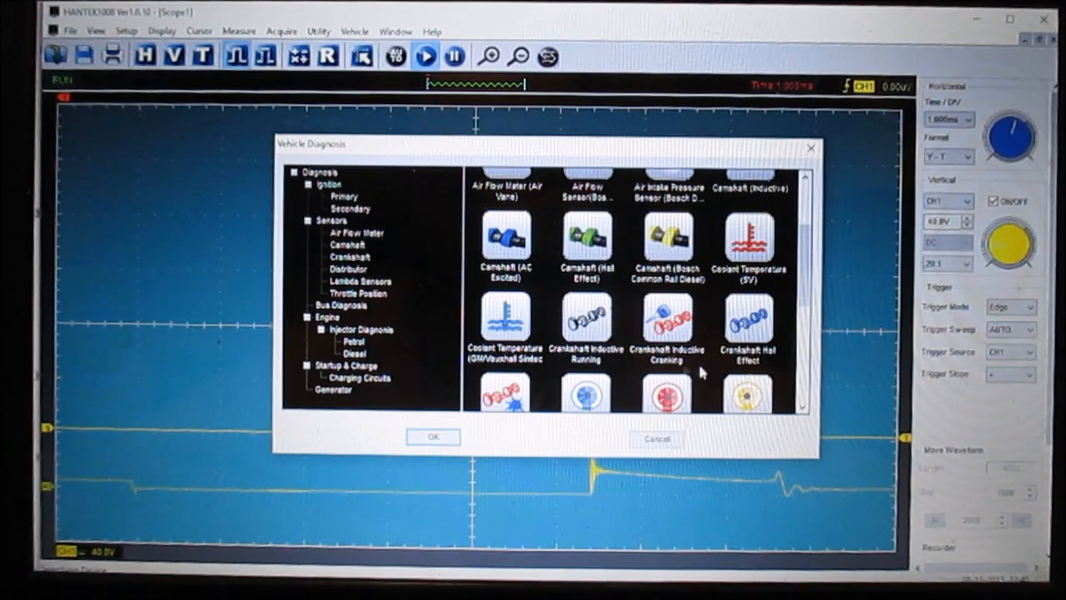
{"action": "scroll", "scroll_direction": "down", "scroll_amount": 3}
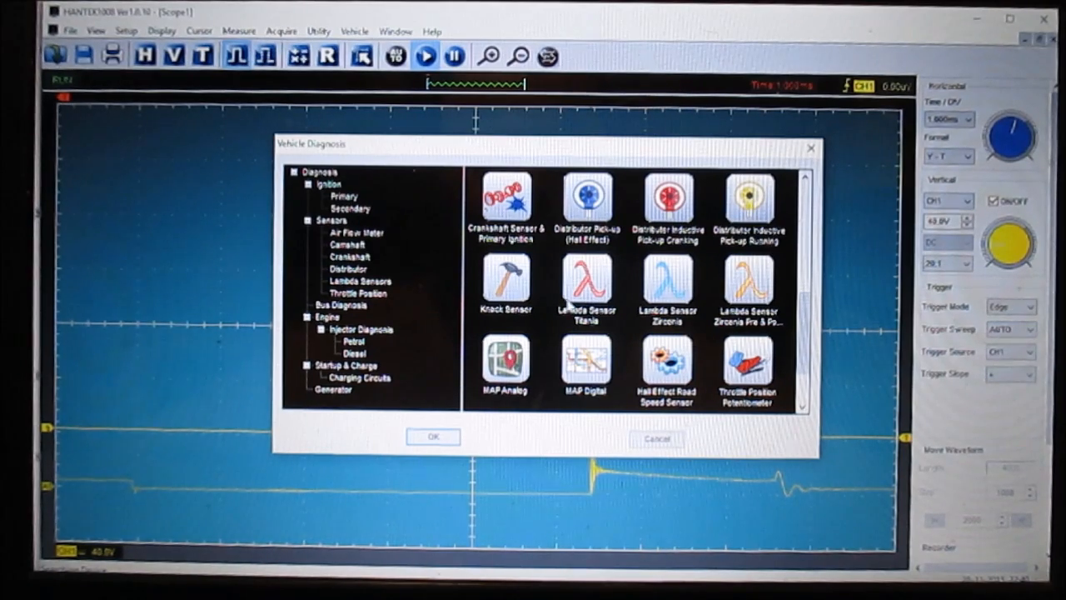
{"action": "mouse_move", "coordinate": [591, 389]}
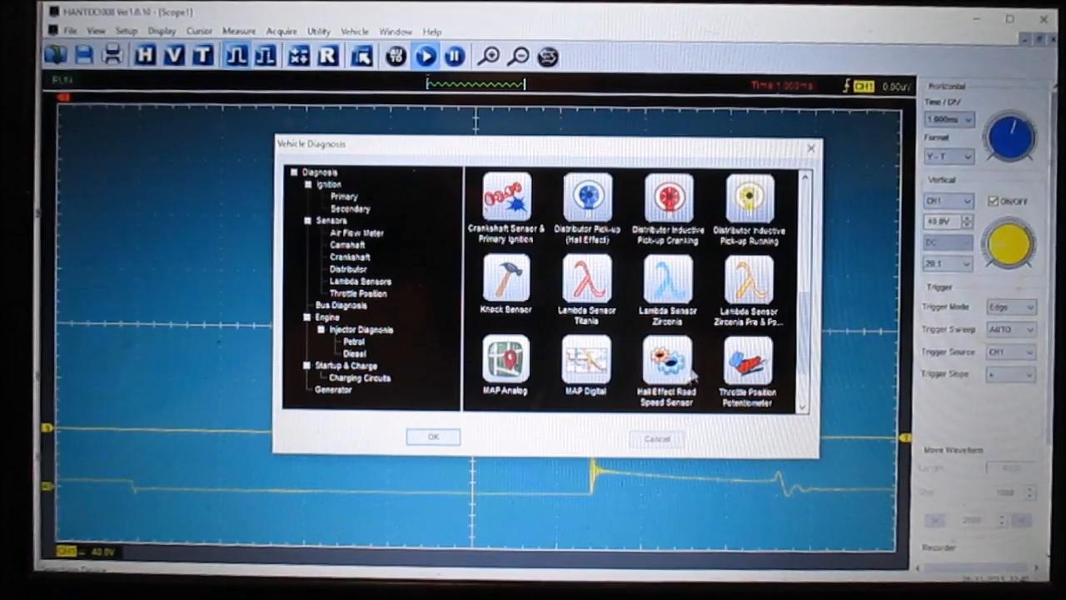
{"action": "mouse_move", "coordinate": [781, 403]}
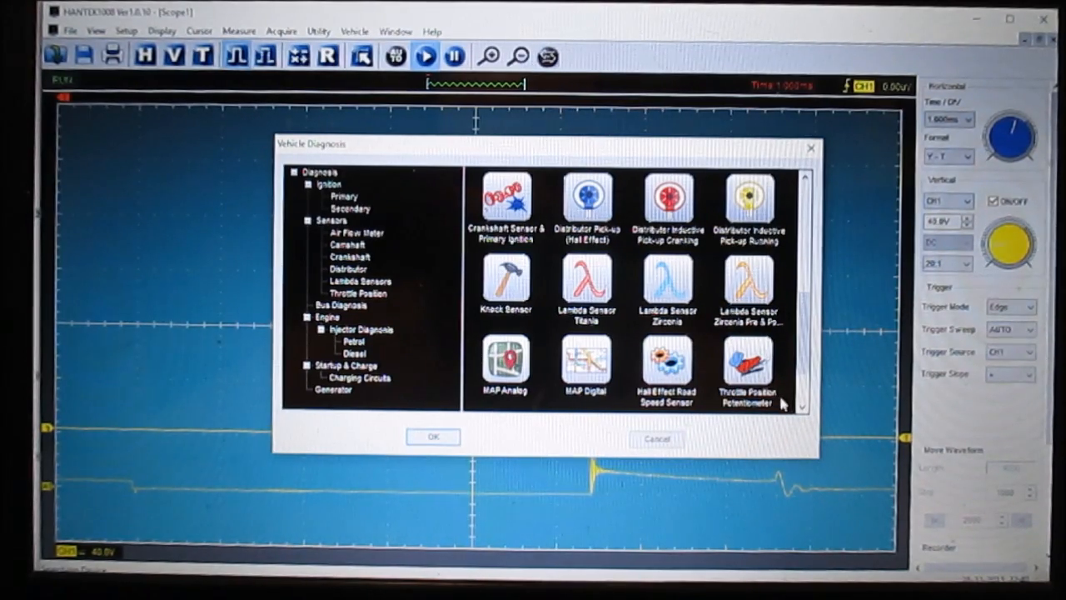
{"action": "scroll", "scroll_direction": "down", "scroll_amount": 3}
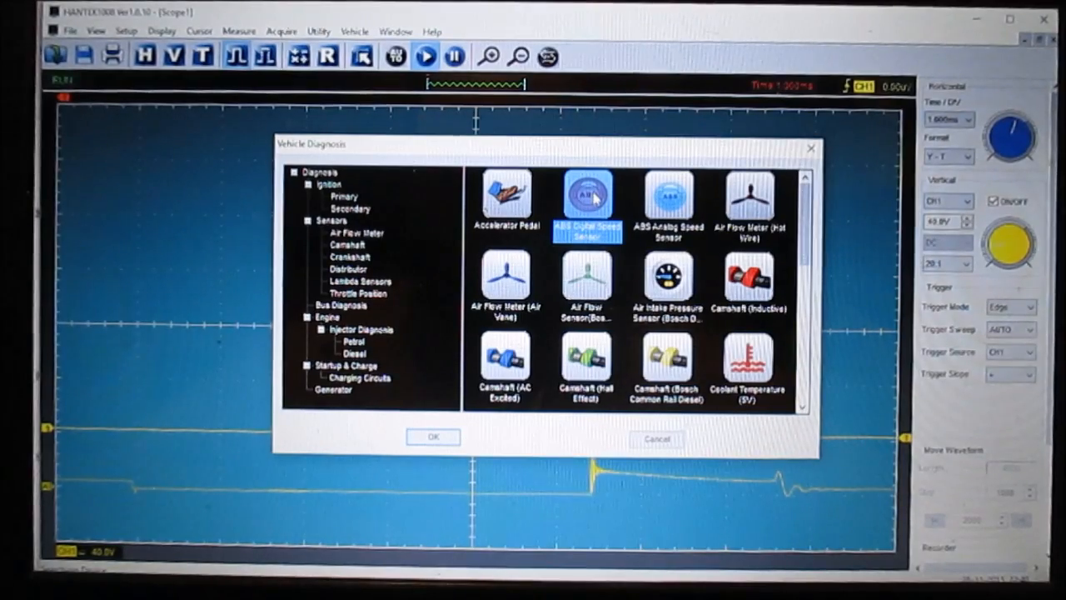
Confirm the ABS Digital Speed Sensor preset with OK
{"action": "left_click", "coordinate": [432, 437]}
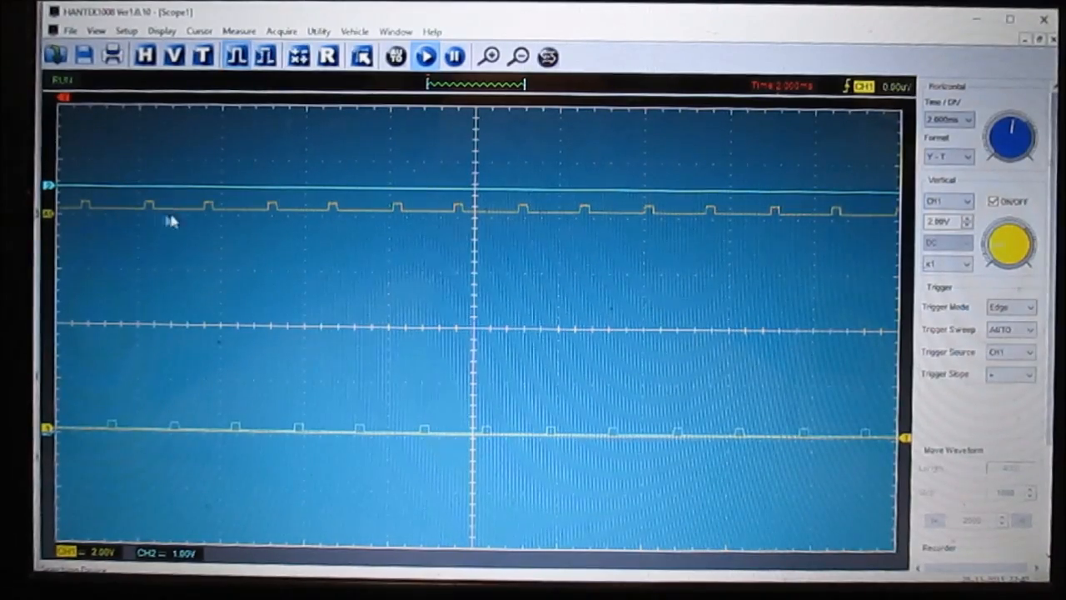
{"action": "mouse_move", "coordinate": [654, 283]}
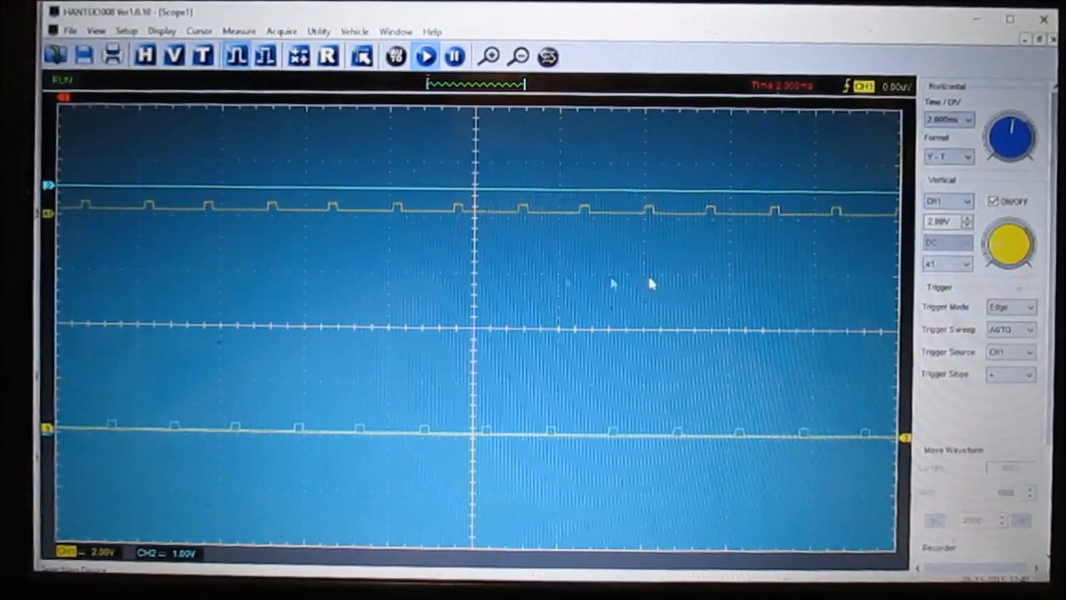
{"action": "mouse_move", "coordinate": [908, 133]}
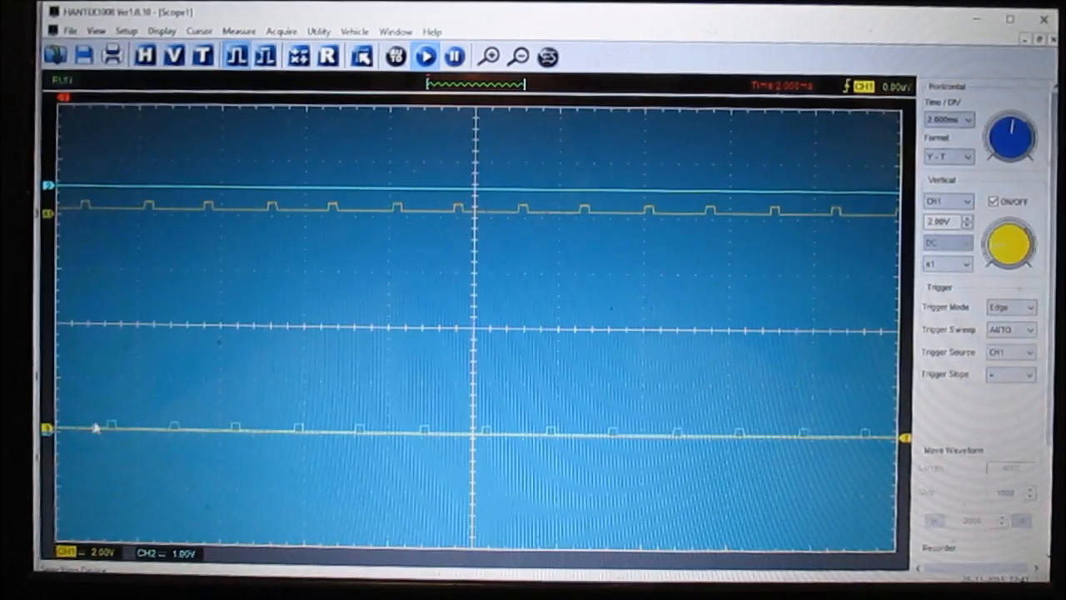
{"action": "mouse_move", "coordinate": [625, 253]}
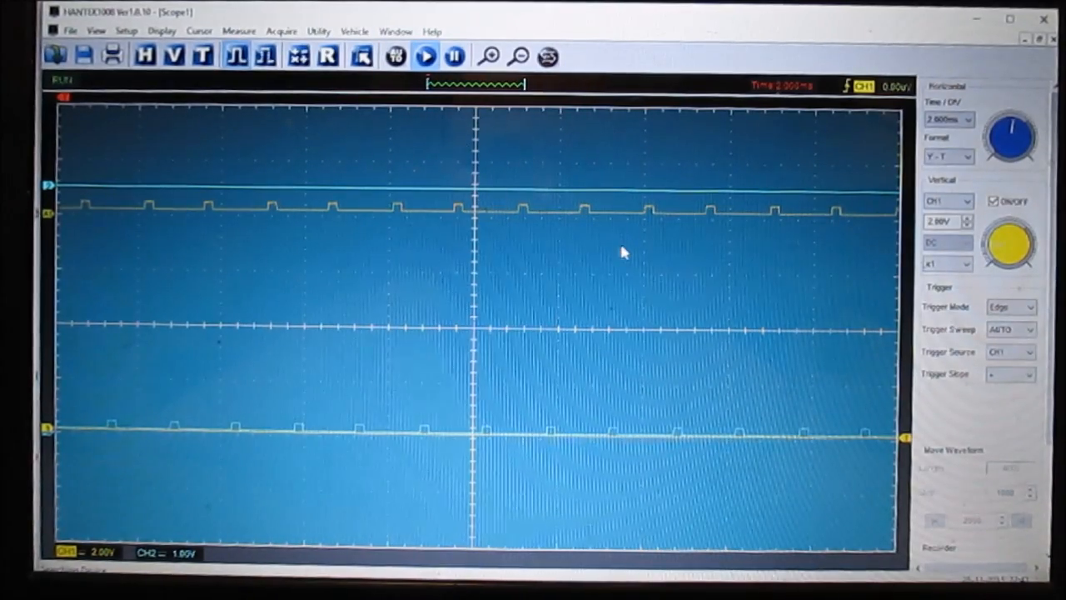
{"action": "mouse_move", "coordinate": [592, 252]}
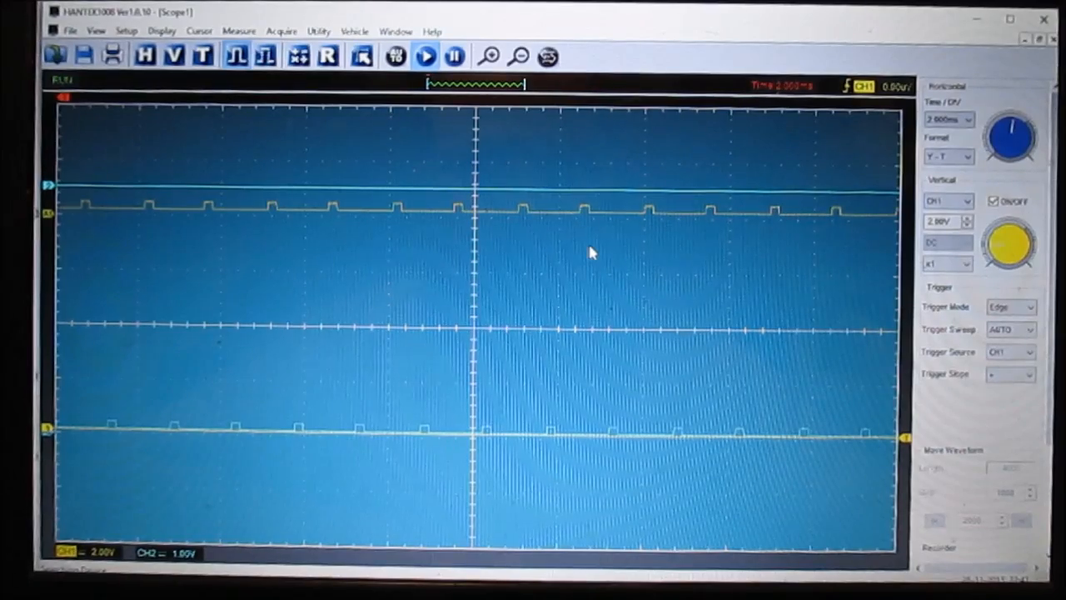
{"action": "mouse_move", "coordinate": [587, 215]}
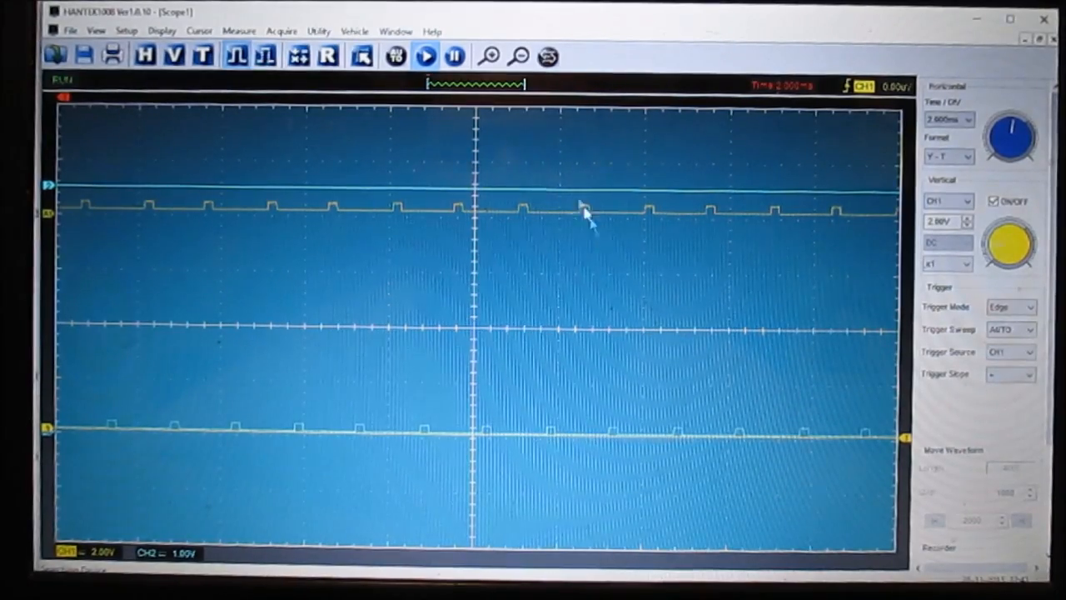
{"action": "mouse_move", "coordinate": [318, 31]}
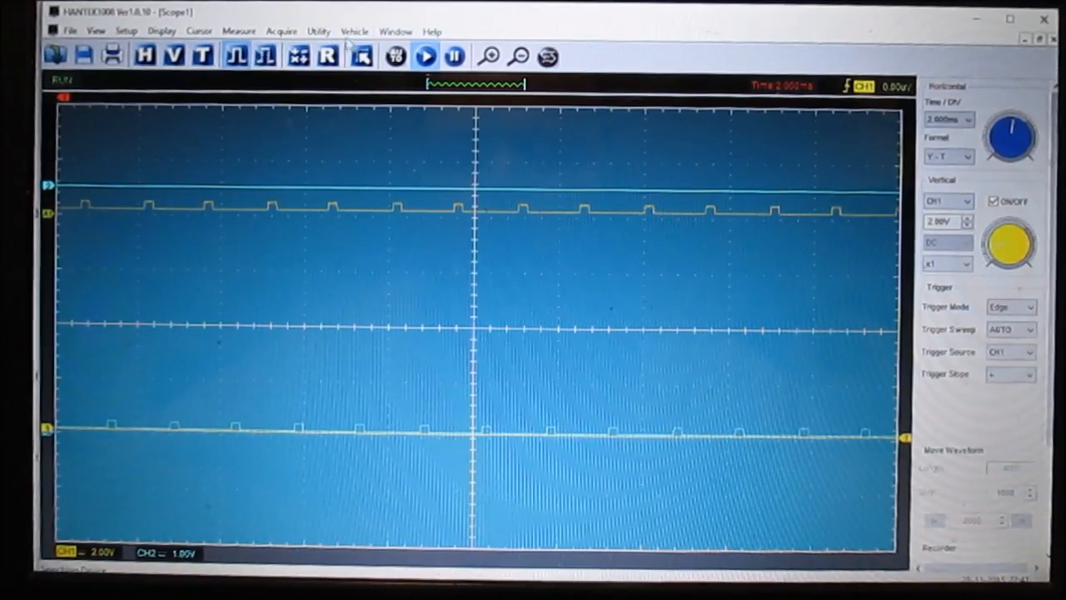
From Vehicle > Diagnosis Setup, apply Bus Diagnosis > CAN Bus Data View
{"action": "left_click", "coordinate": [354, 31]}
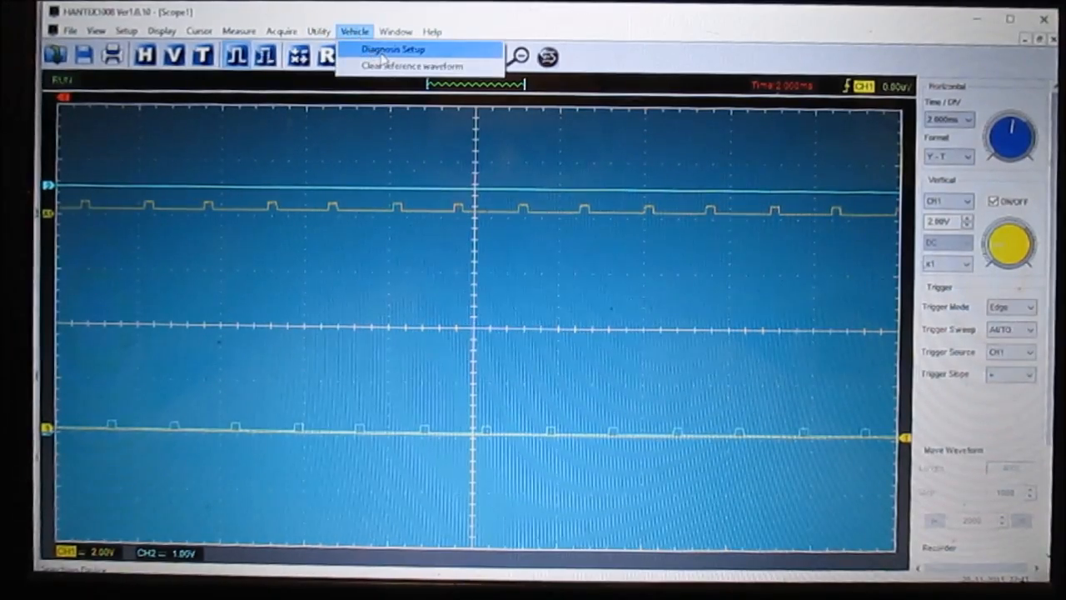
{"action": "left_click", "coordinate": [393, 49]}
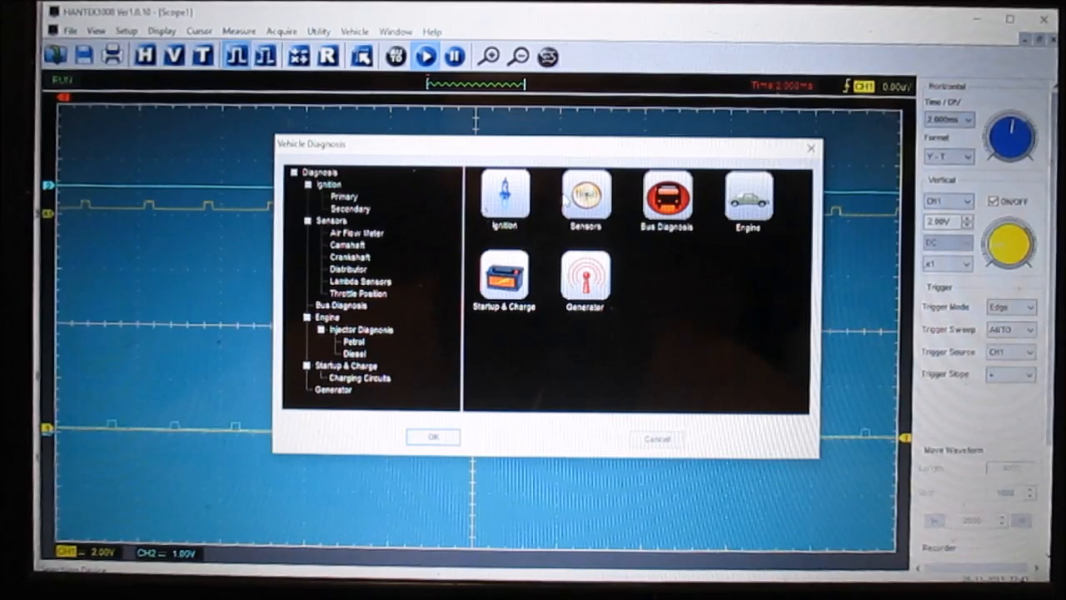
{"action": "left_click", "coordinate": [667, 200]}
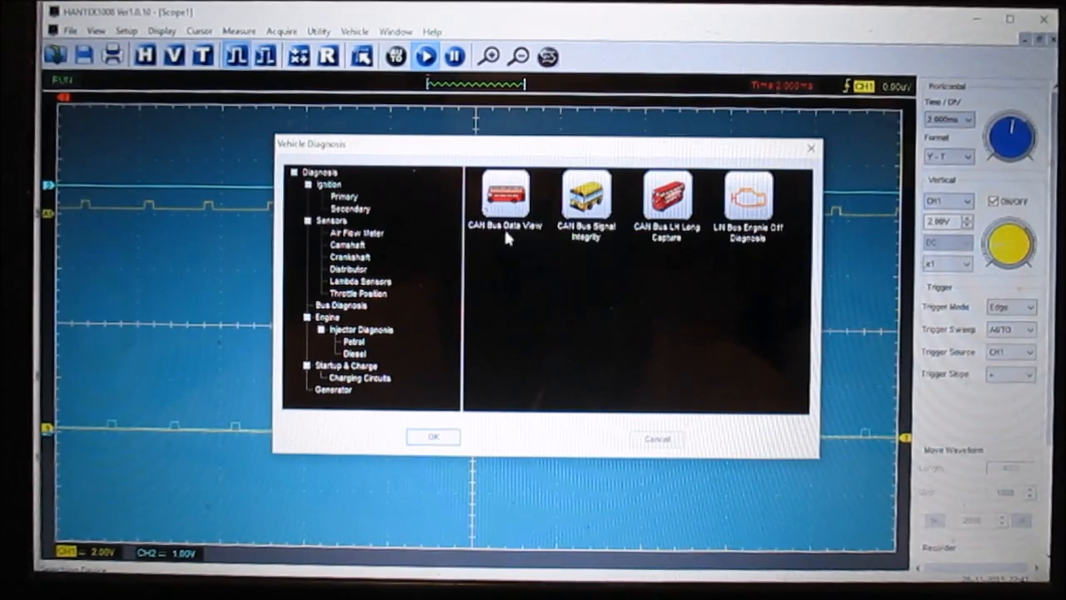
{"action": "mouse_move", "coordinate": [607, 248]}
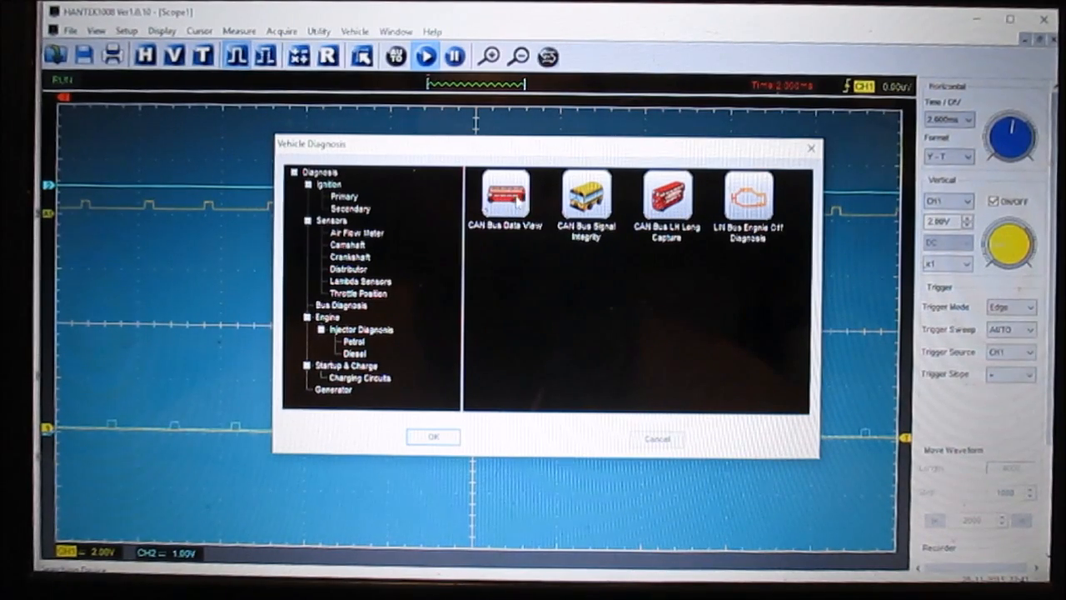
{"action": "left_click", "coordinate": [504, 204]}
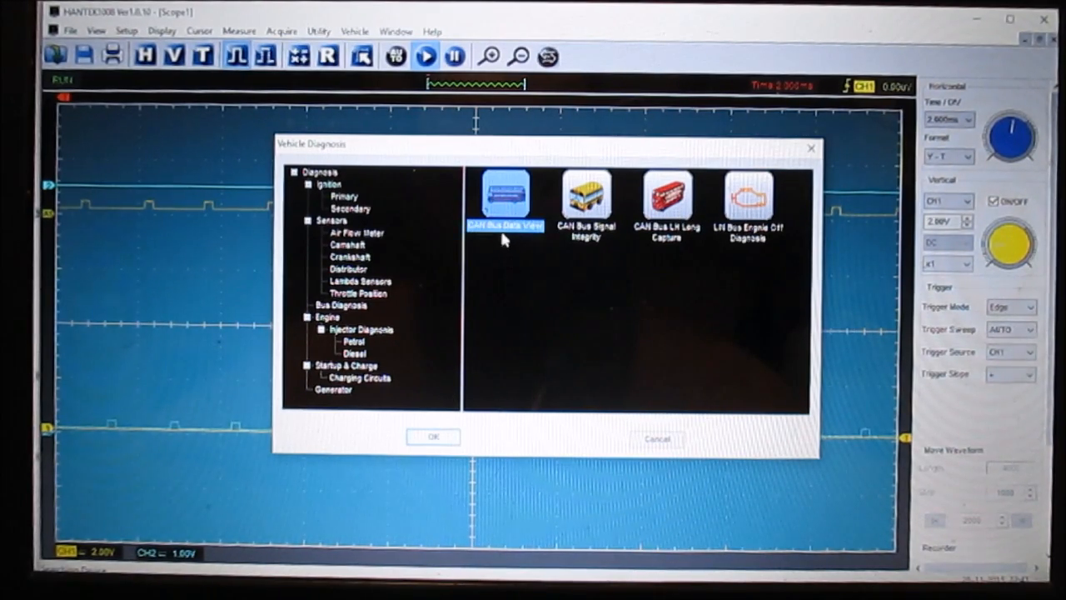
{"action": "left_click", "coordinate": [432, 436]}
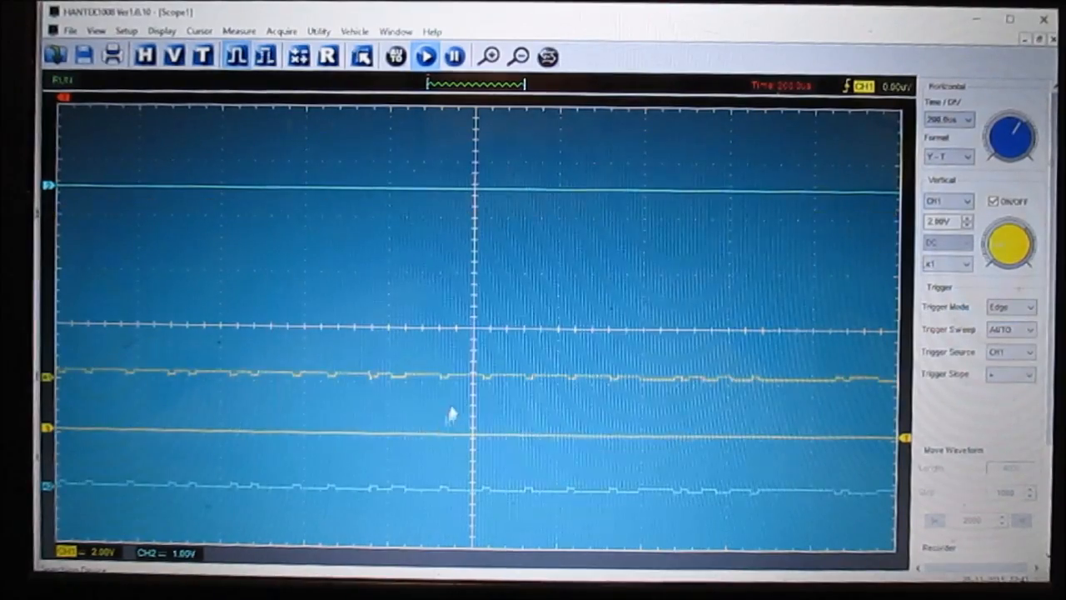
{"action": "mouse_move", "coordinate": [883, 204]}
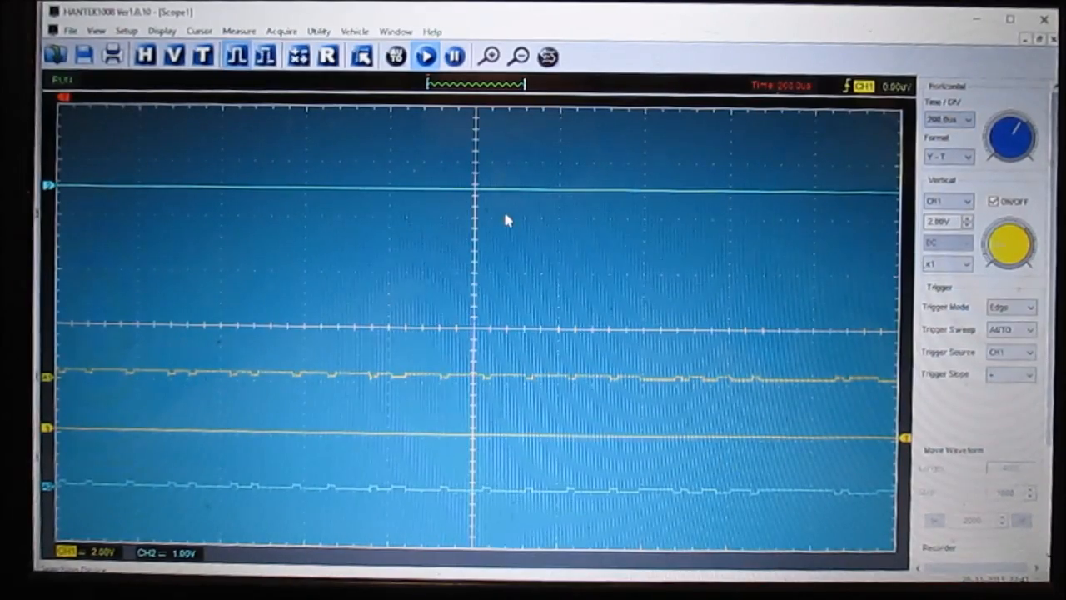
{"action": "mouse_move", "coordinate": [860, 234]}
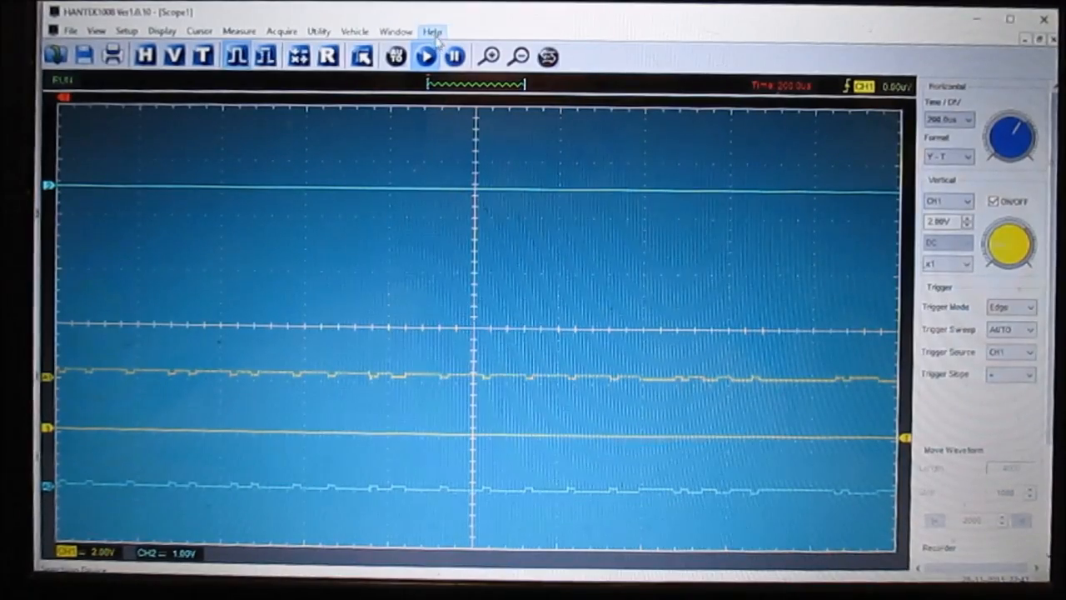
{"action": "mouse_move", "coordinate": [262, 130]}
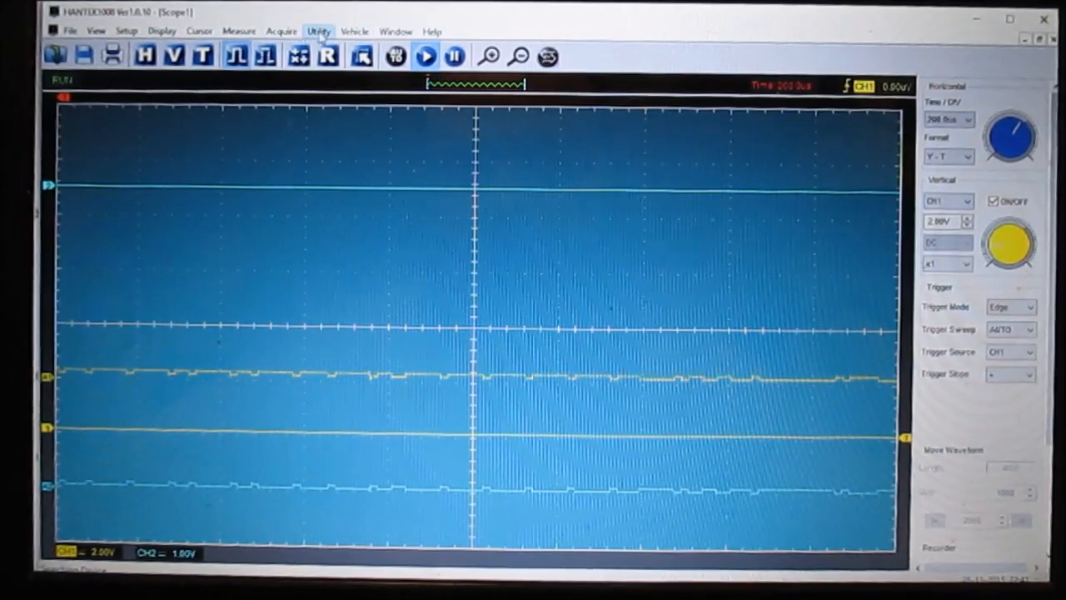
From Vehicle > Diagnosis Setup, apply Engine > Single-point Injector (Voltage)
{"action": "left_click", "coordinate": [353, 30]}
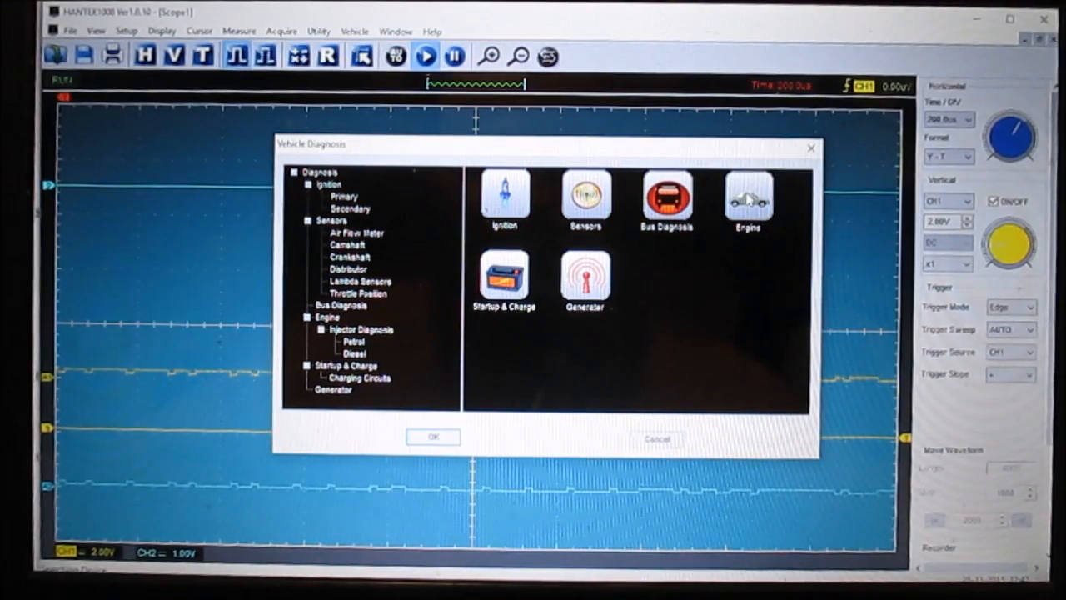
{"action": "left_click", "coordinate": [748, 200]}
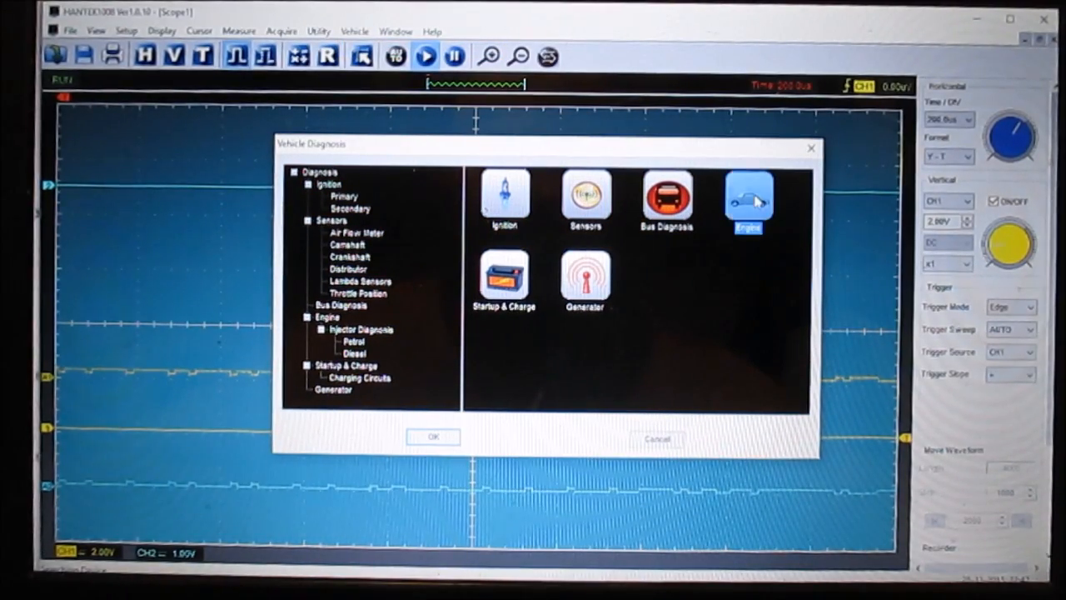
{"action": "left_click", "coordinate": [358, 329]}
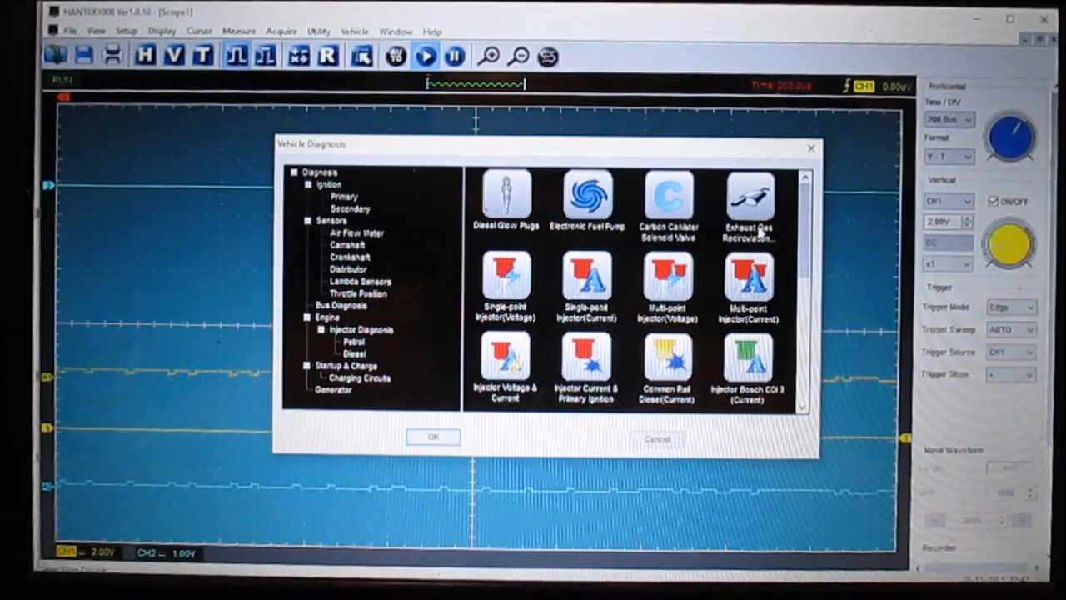
{"action": "mouse_move", "coordinate": [749, 196]}
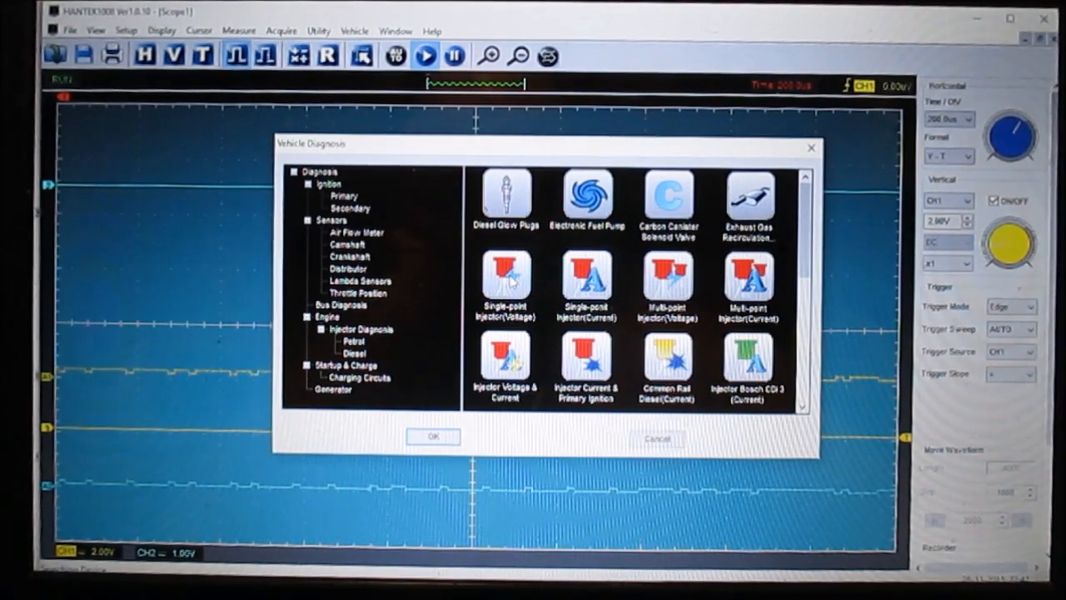
{"action": "left_click", "coordinate": [505, 287]}
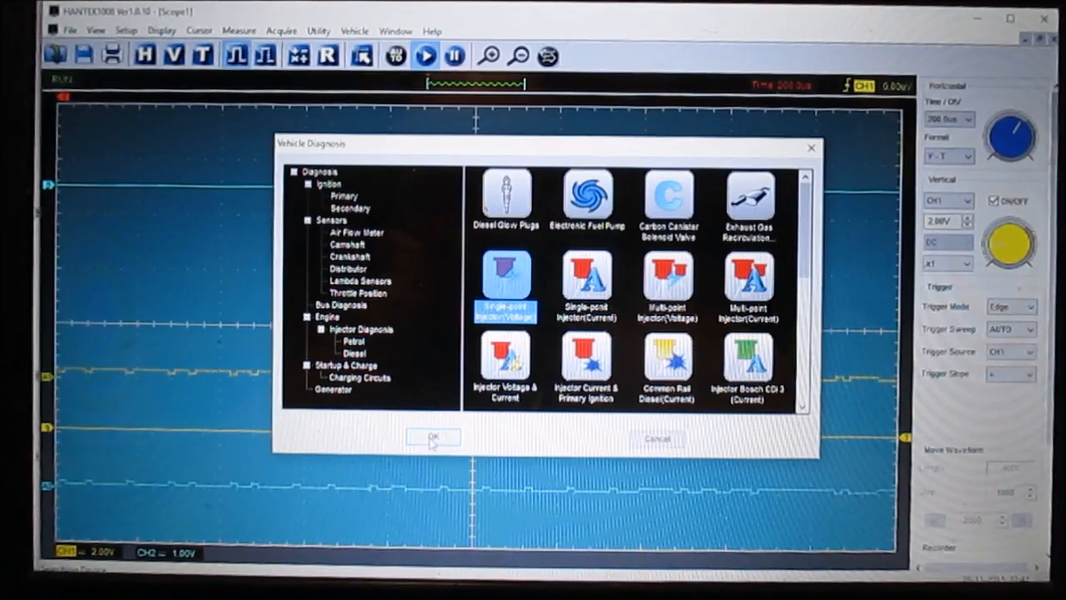
{"action": "left_click", "coordinate": [431, 437]}
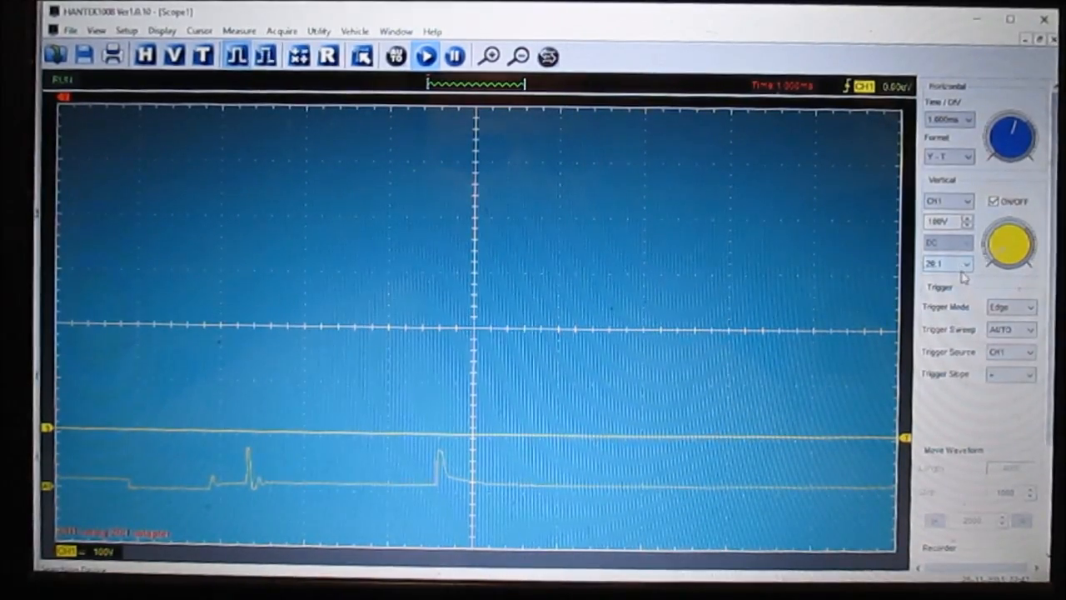
{"action": "mouse_move", "coordinate": [125, 389]}
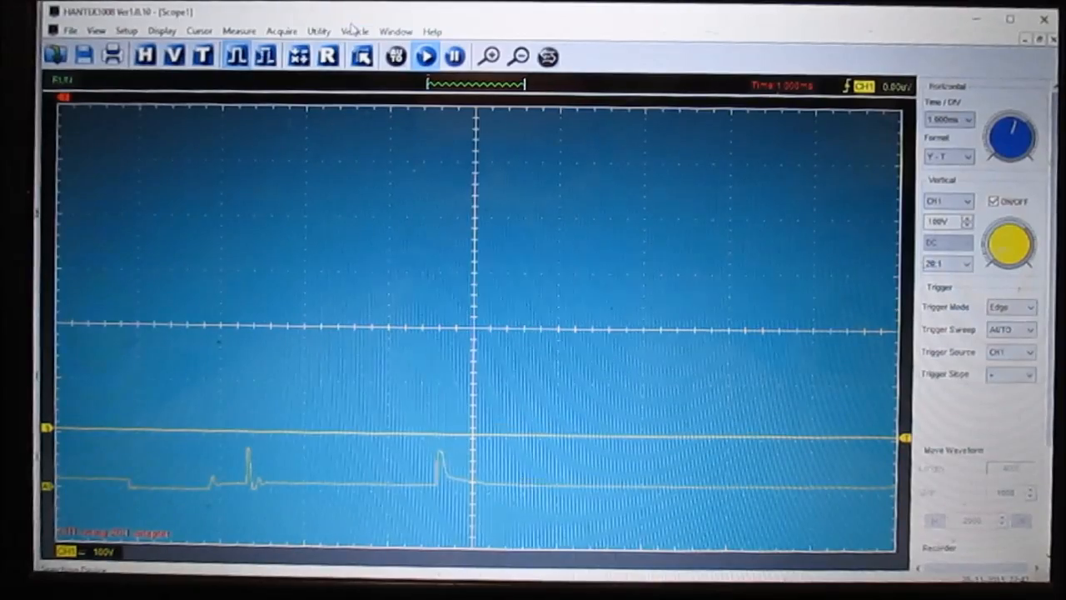
{"action": "left_click", "coordinate": [354, 31]}
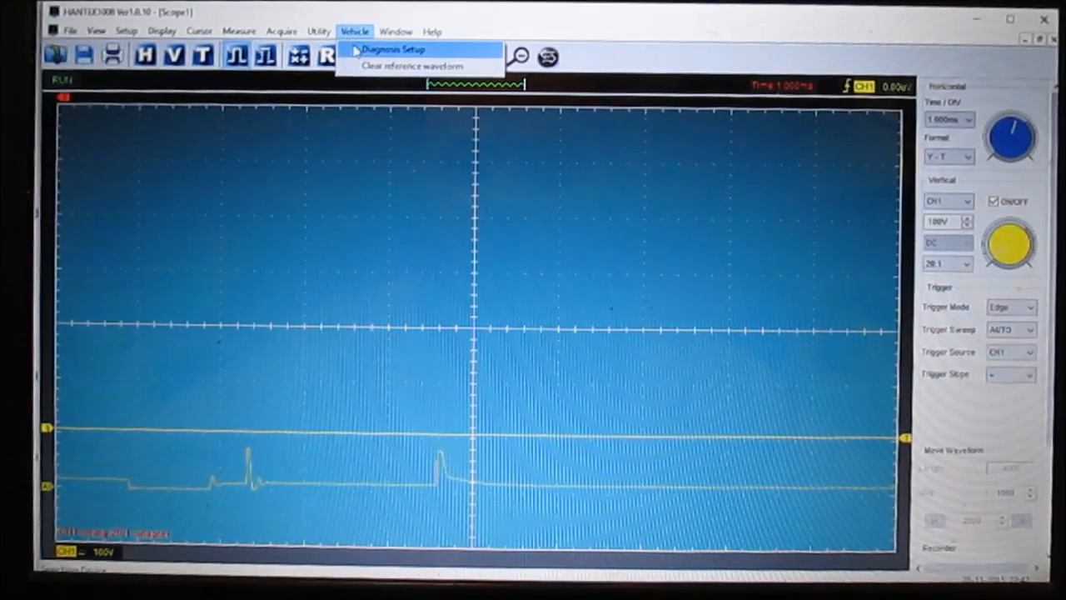
Browse Startup & Charge presets and apply the petrol relative compression preset
{"action": "left_click", "coordinate": [393, 49]}
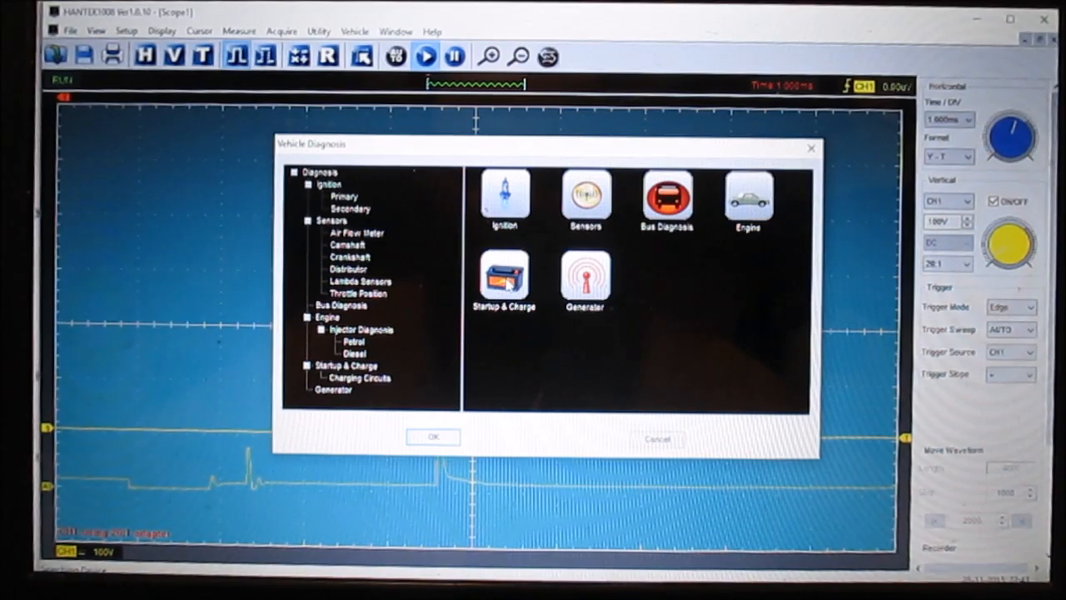
{"action": "left_click", "coordinate": [503, 279]}
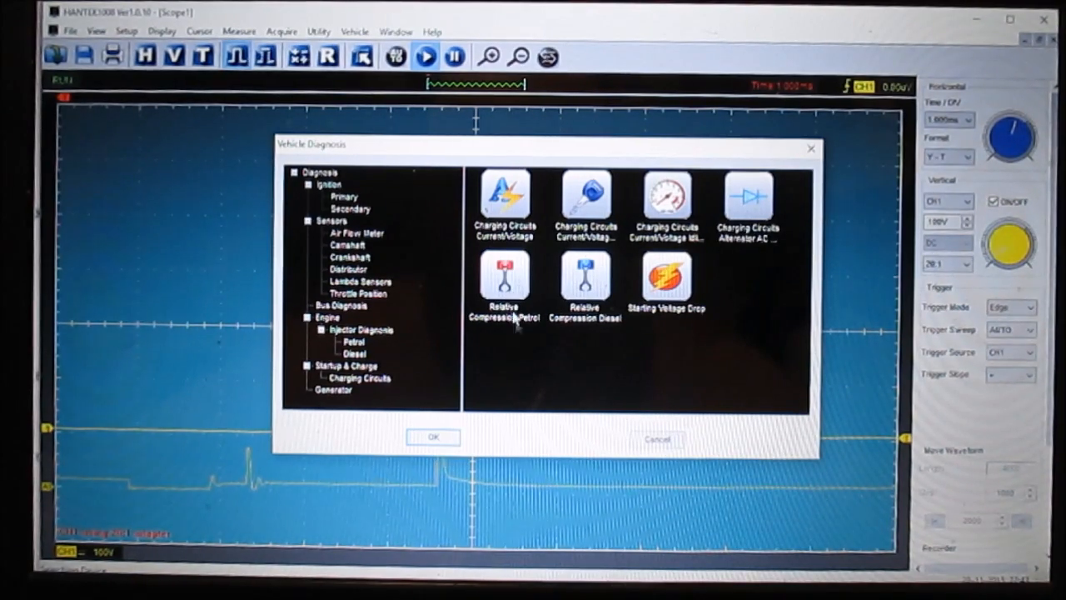
{"action": "mouse_move", "coordinate": [628, 296]}
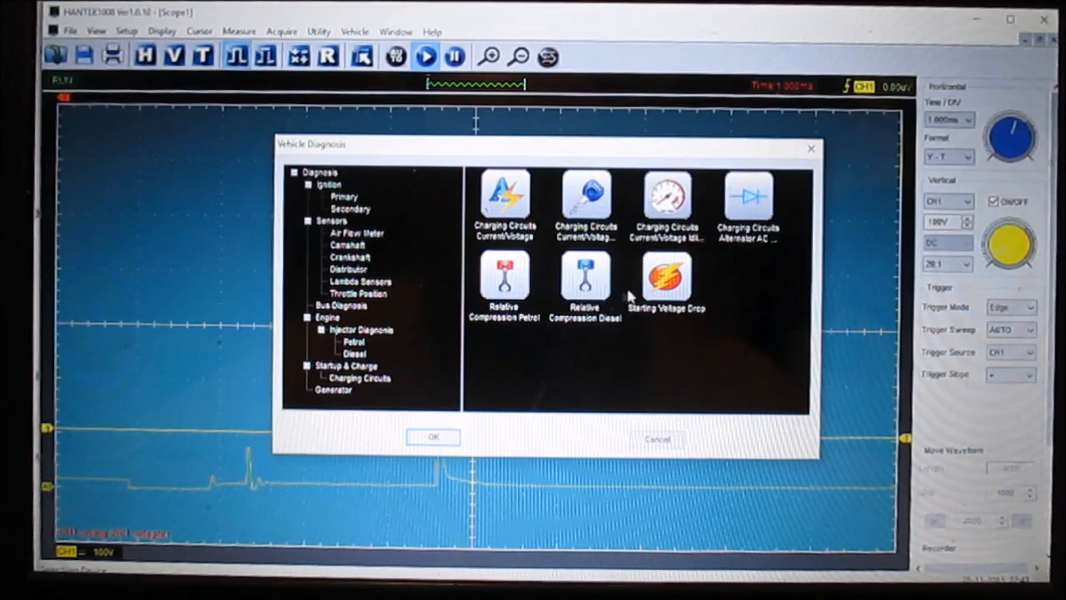
{"action": "mouse_move", "coordinate": [516, 284]}
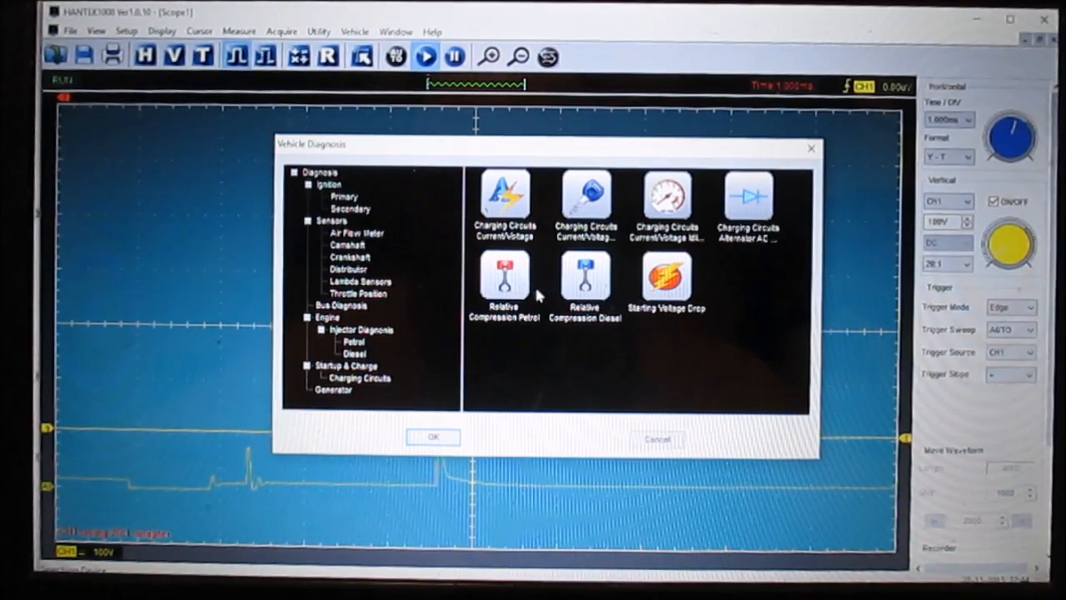
{"action": "left_click", "coordinate": [431, 437]}
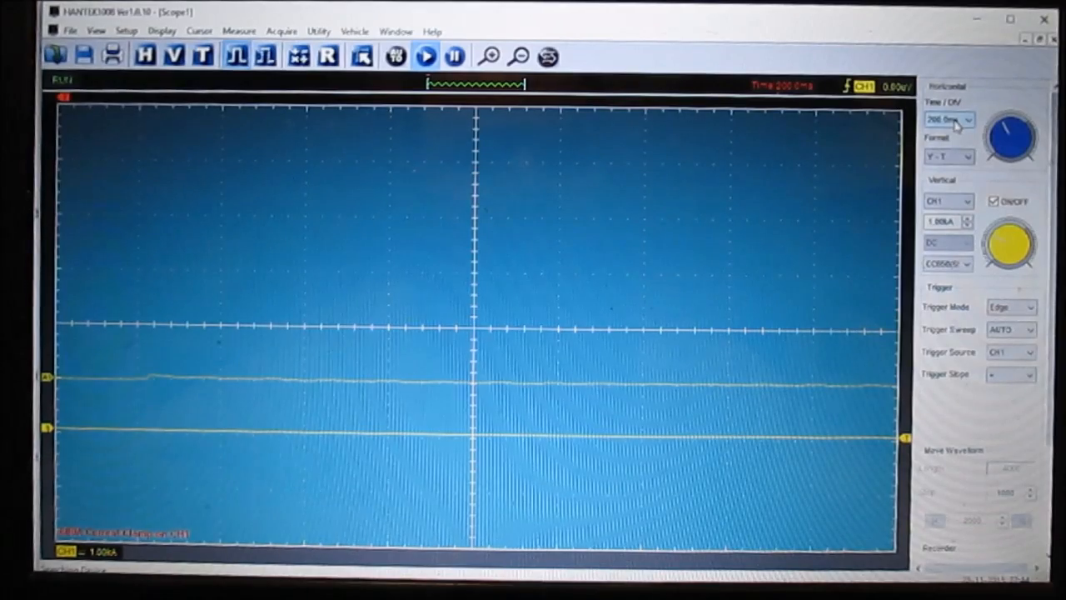
{"action": "mouse_move", "coordinate": [953, 183]}
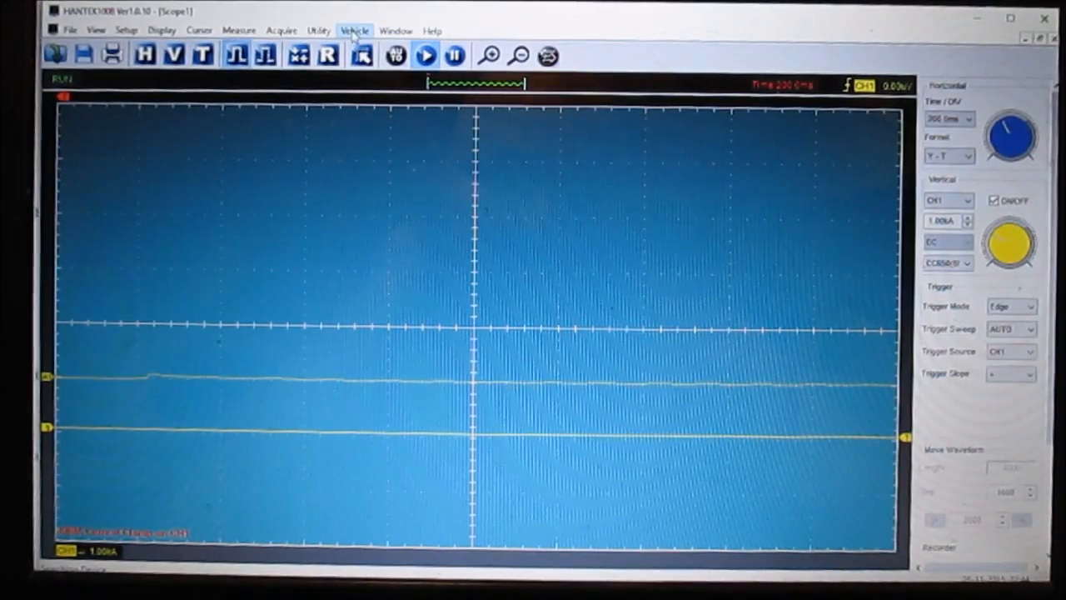
{"action": "mouse_move", "coordinate": [361, 55]}
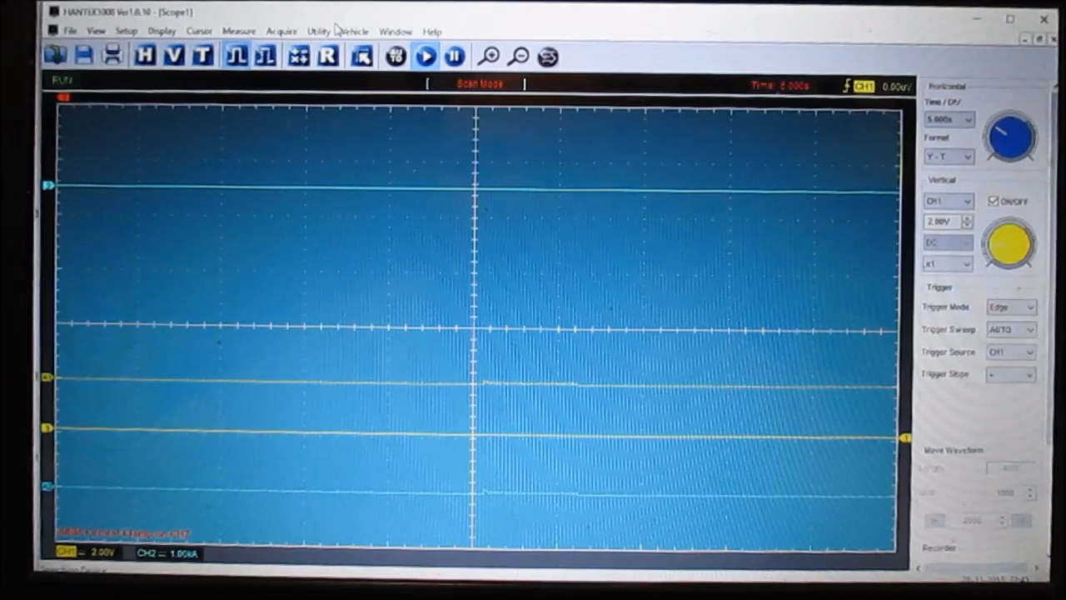
{"action": "left_click", "coordinate": [353, 31]}
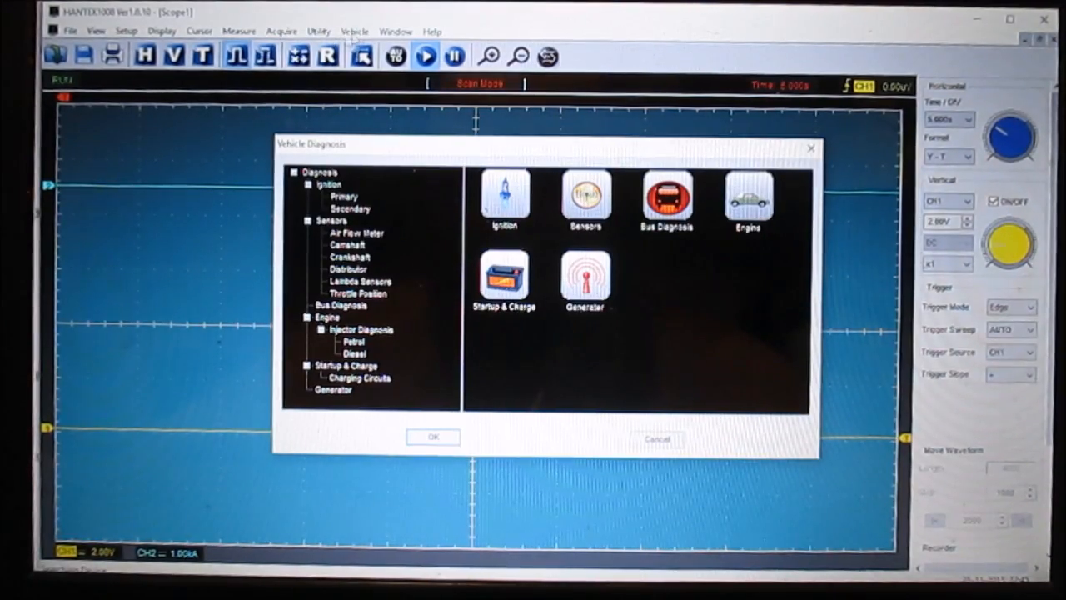
{"action": "mouse_move", "coordinate": [550, 274]}
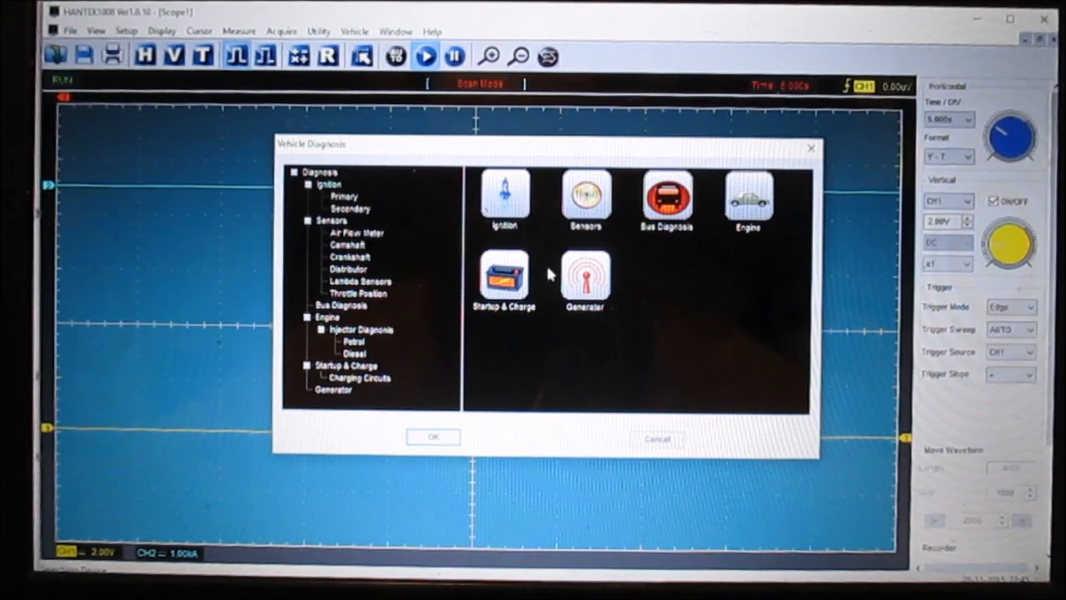
{"action": "mouse_move", "coordinate": [427, 408]}
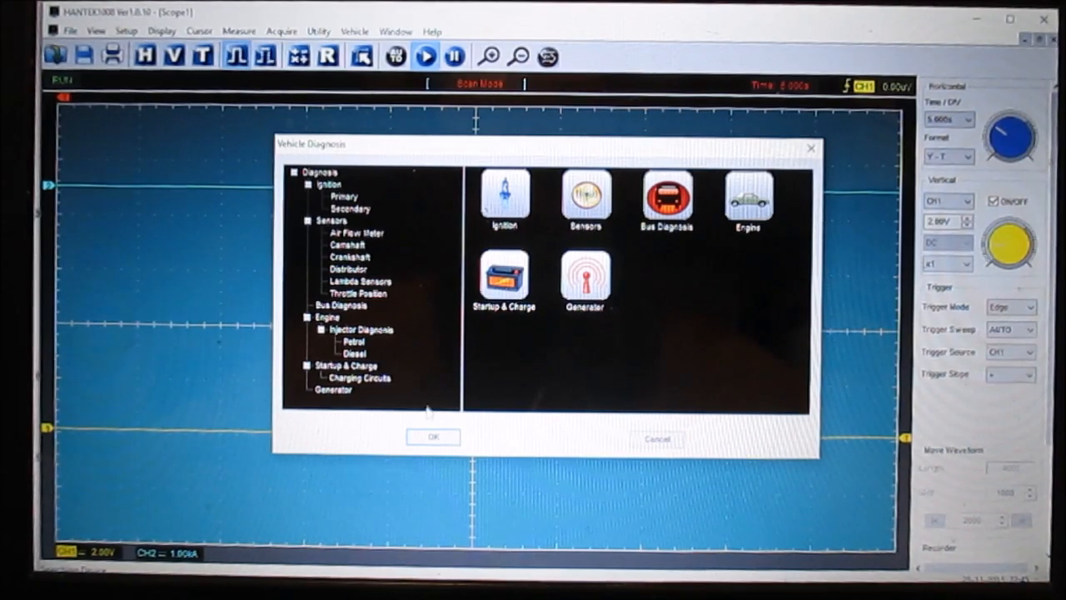
{"action": "left_click", "coordinate": [661, 437]}
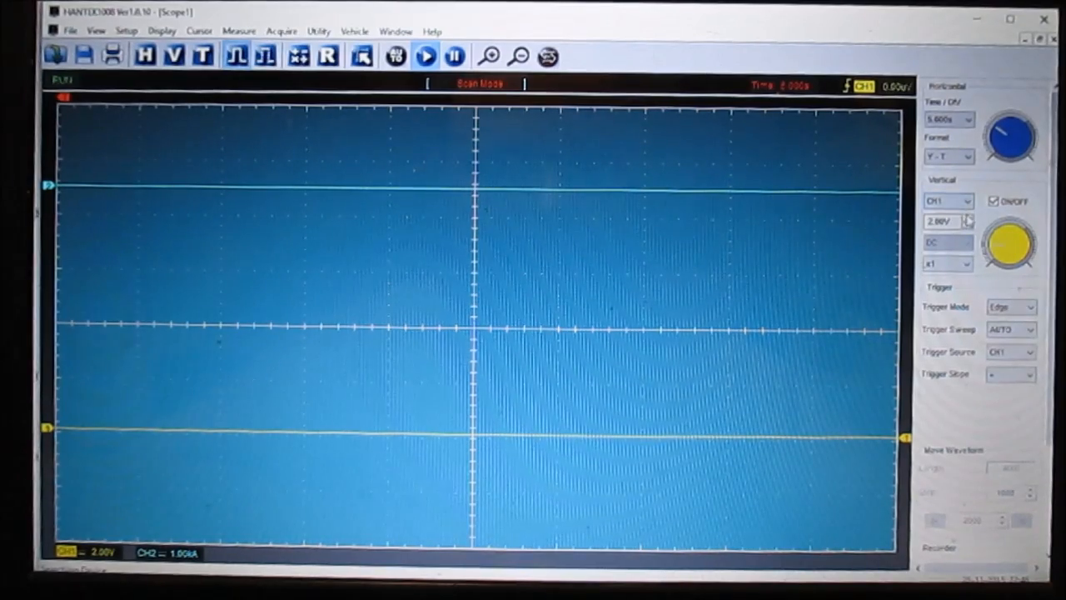
{"action": "left_click", "coordinate": [968, 201]}
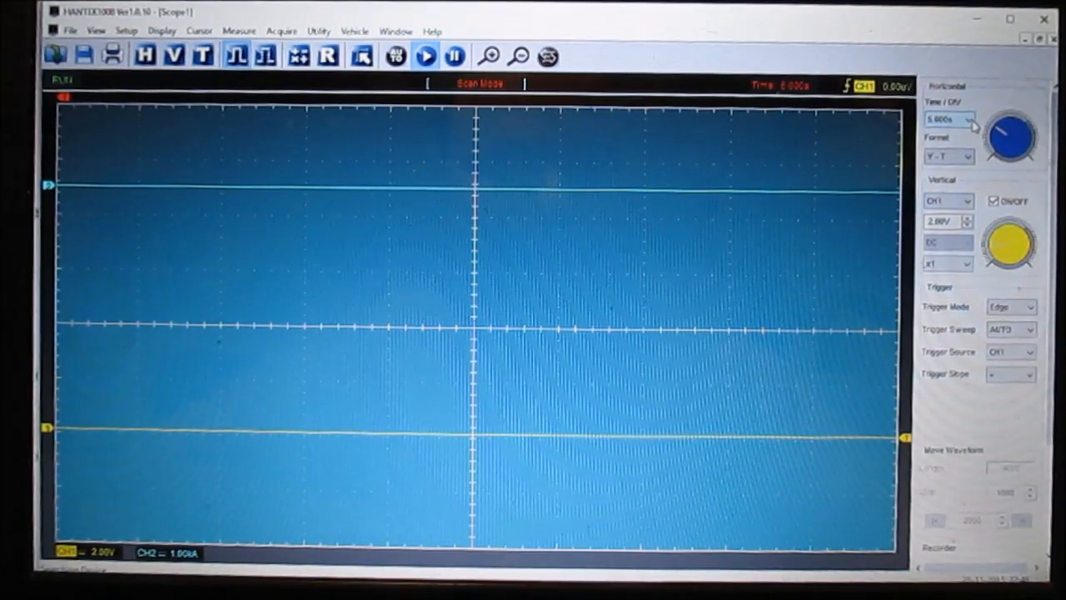
{"action": "left_click", "coordinate": [967, 119]}
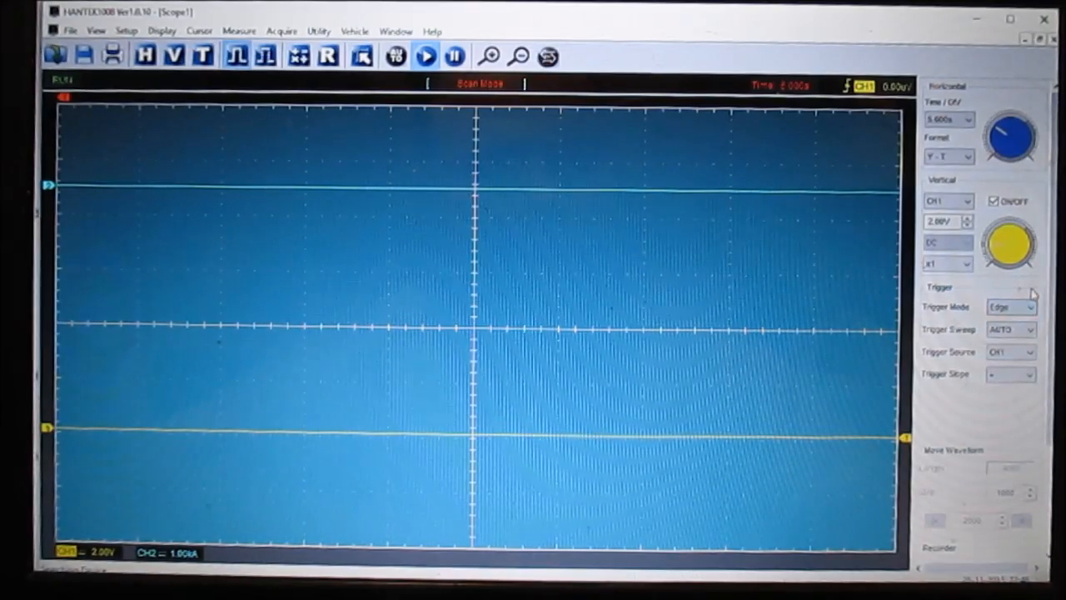
{"action": "left_click", "coordinate": [1010, 329]}
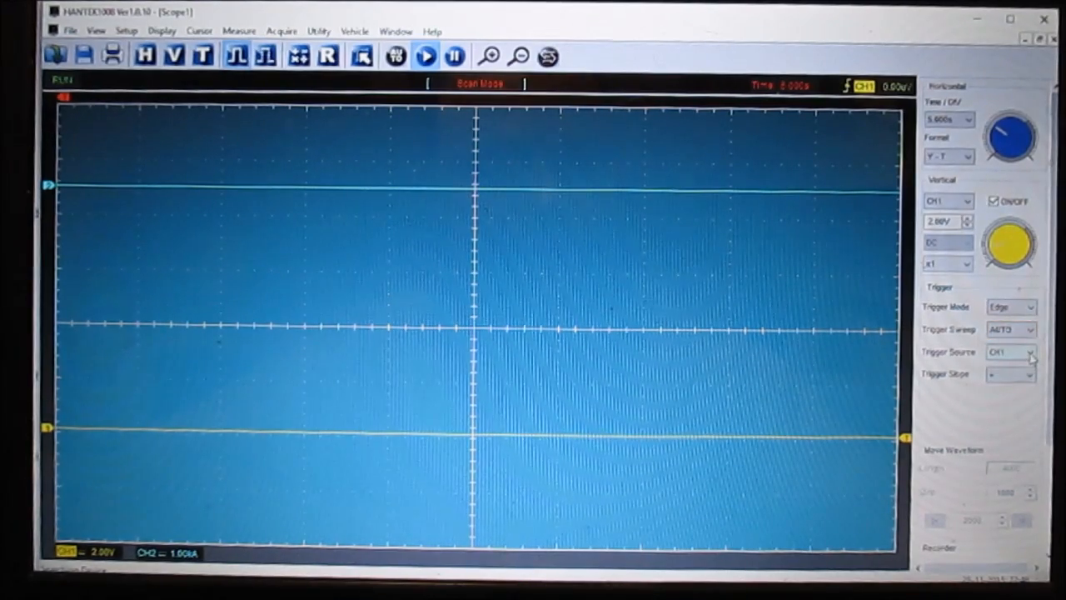
{"action": "left_click", "coordinate": [1033, 352]}
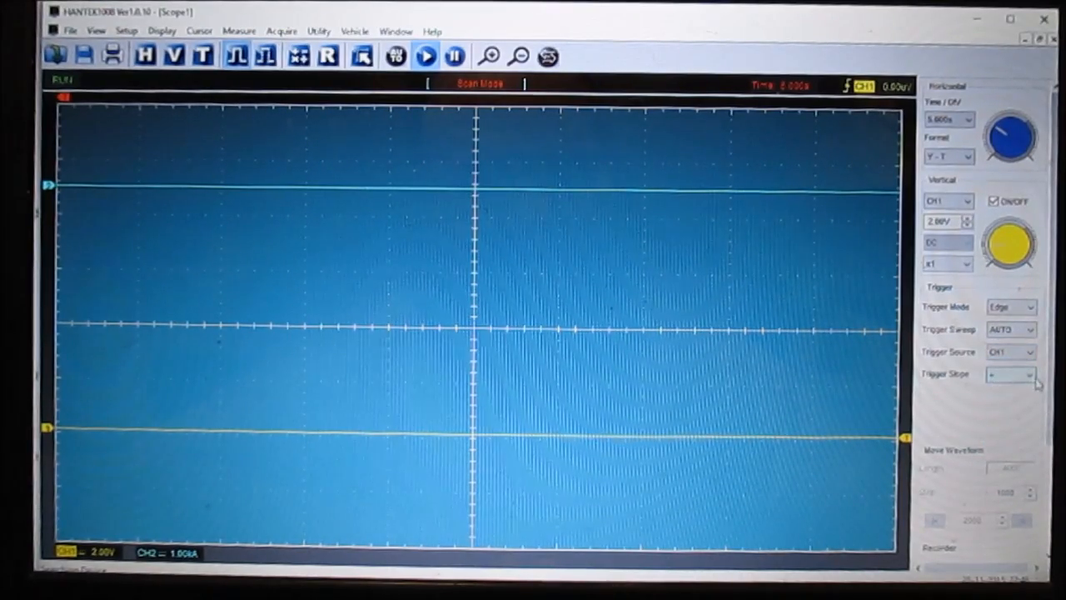
{"action": "left_click", "coordinate": [1031, 374]}
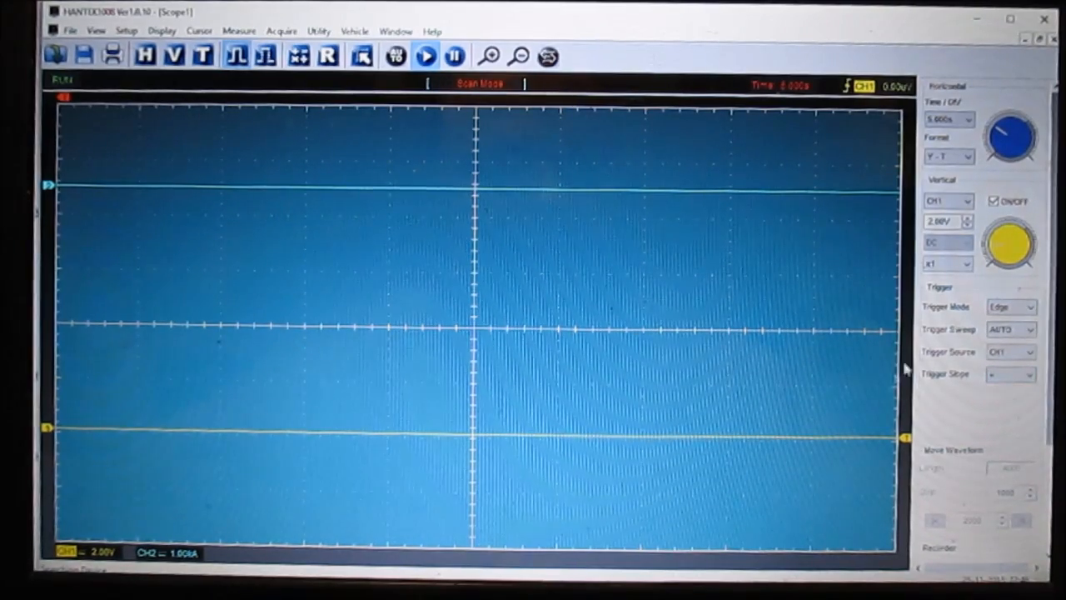
{"action": "mouse_move", "coordinate": [583, 242]}
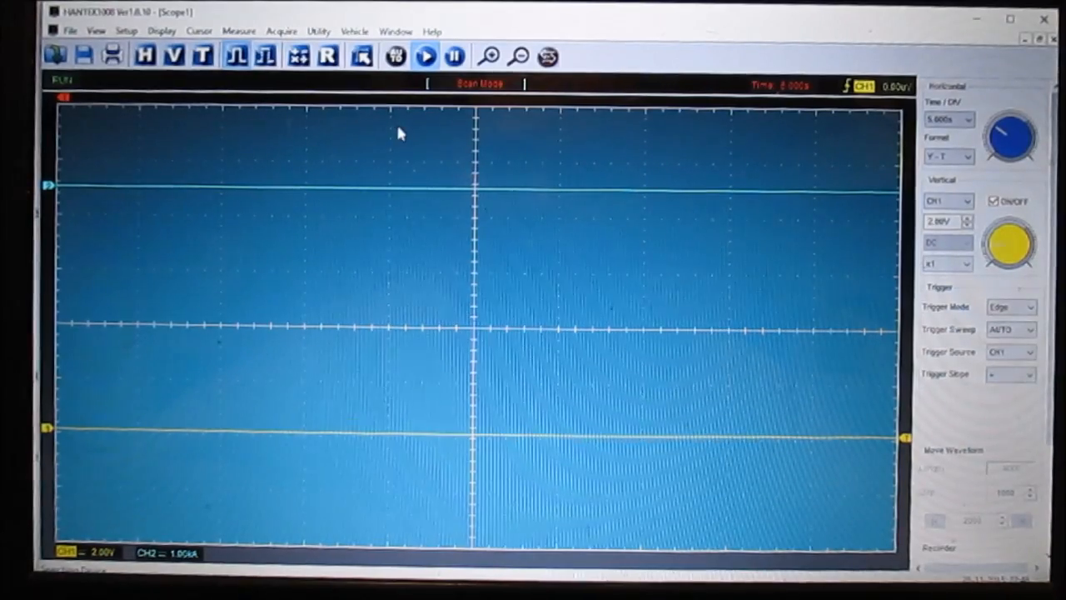
{"action": "mouse_move", "coordinate": [738, 92]}
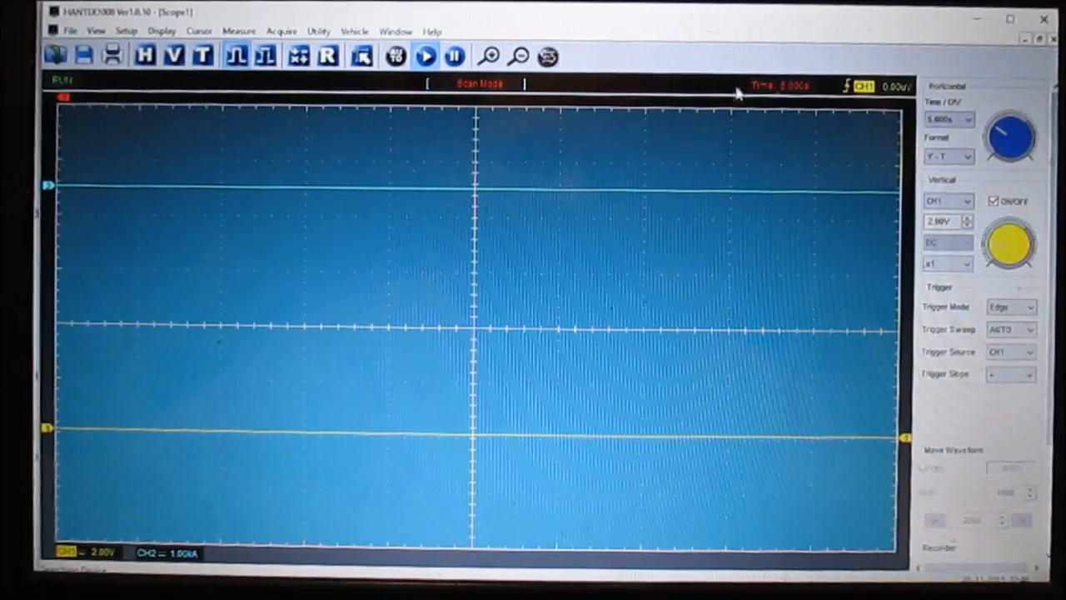
{"action": "mouse_move", "coordinate": [740, 19]}
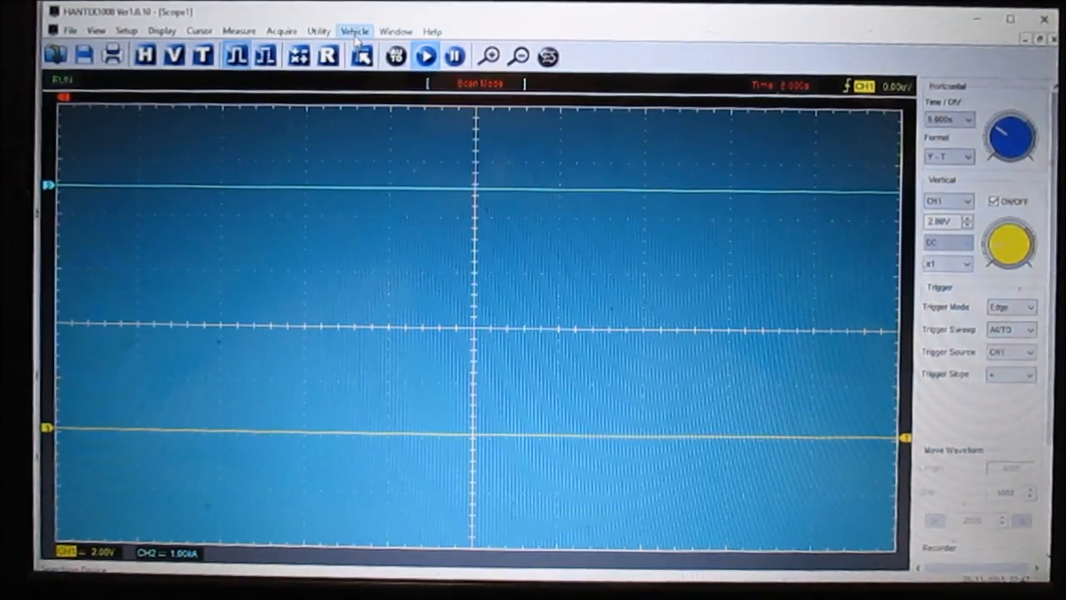
{"action": "left_click", "coordinate": [354, 31]}
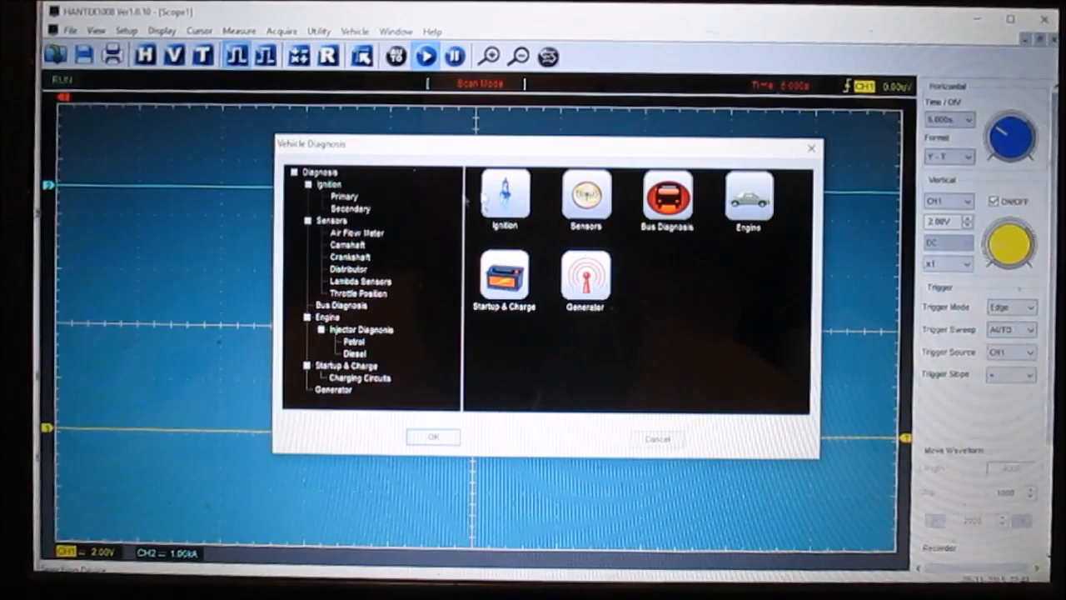
{"action": "left_click", "coordinate": [504, 200]}
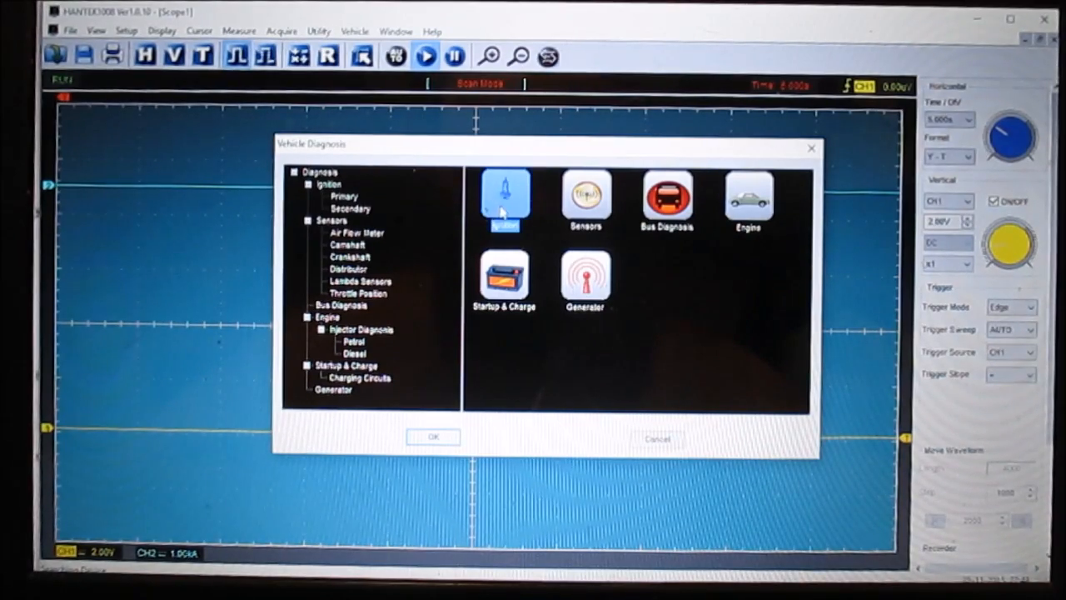
{"action": "left_click", "coordinate": [504, 198]}
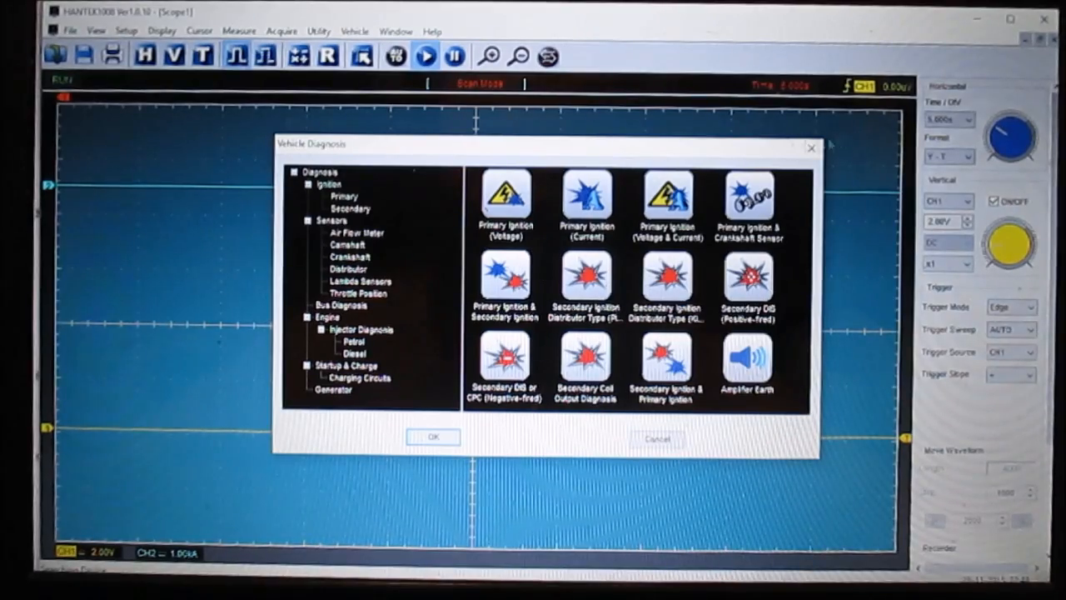
{"action": "left_click", "coordinate": [657, 437]}
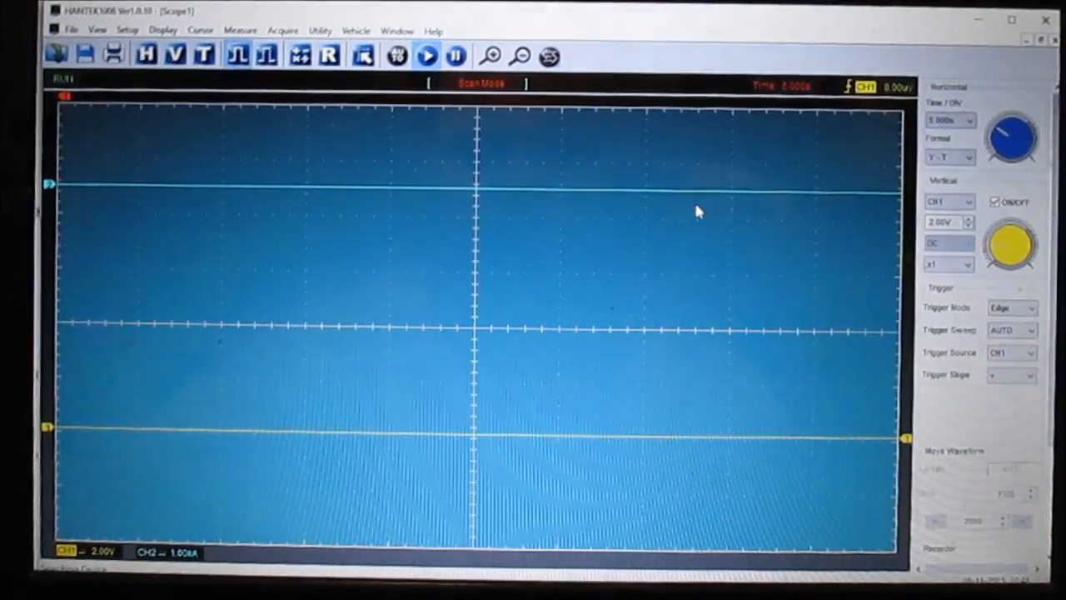